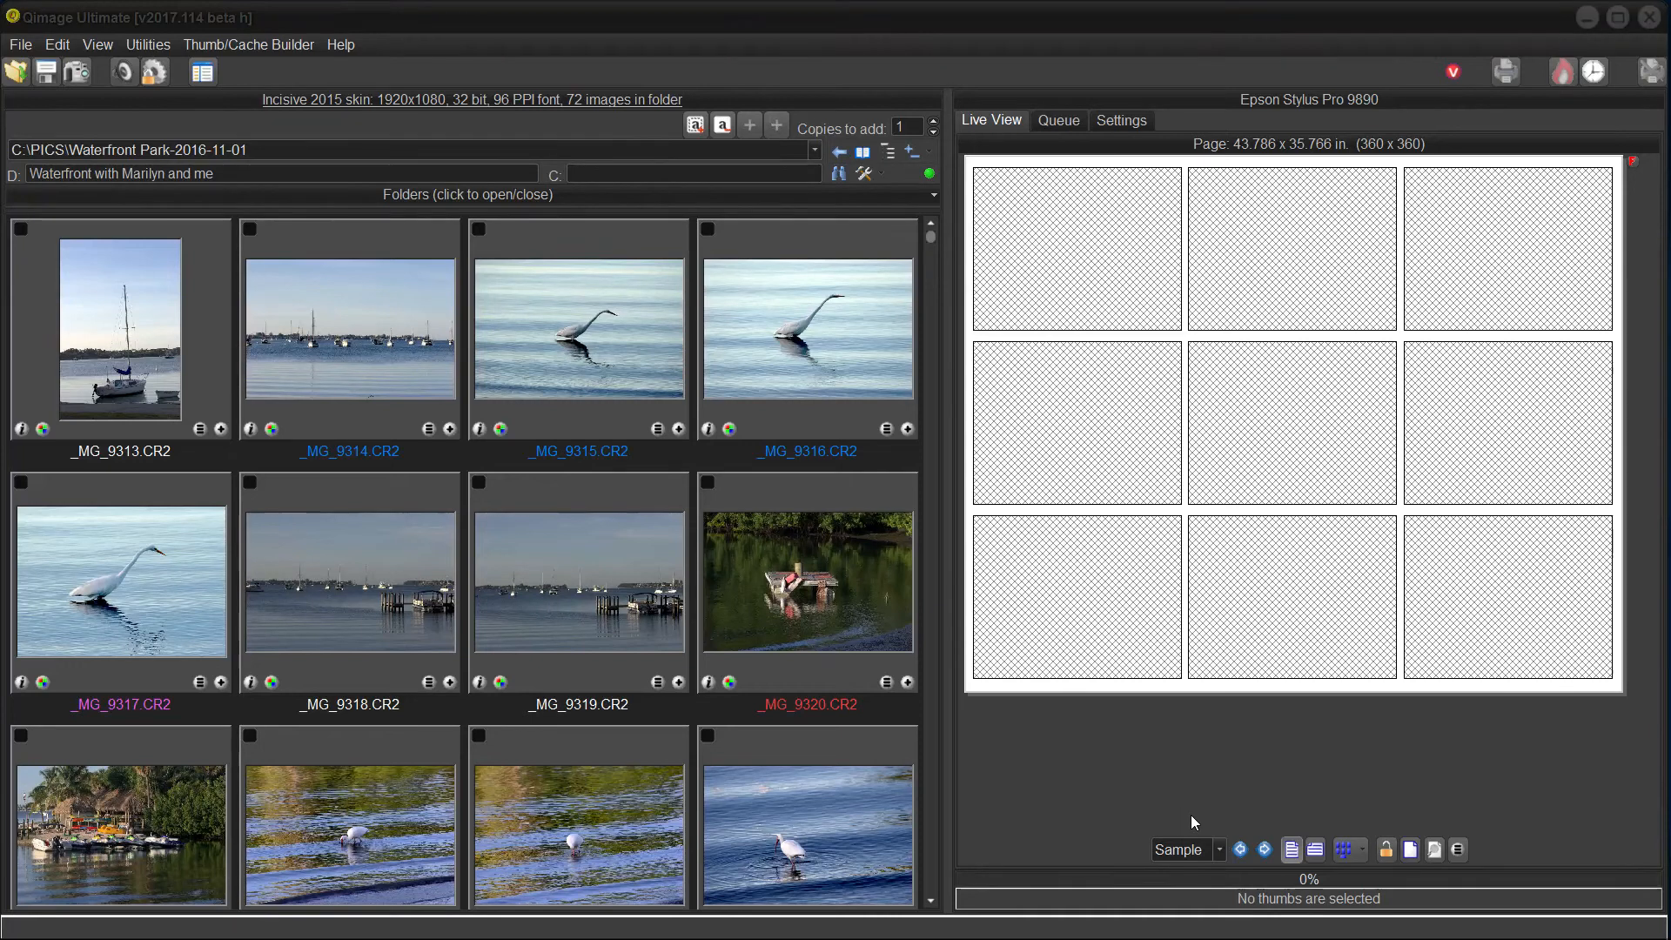
pyautogui.moveTo(1199, 795)
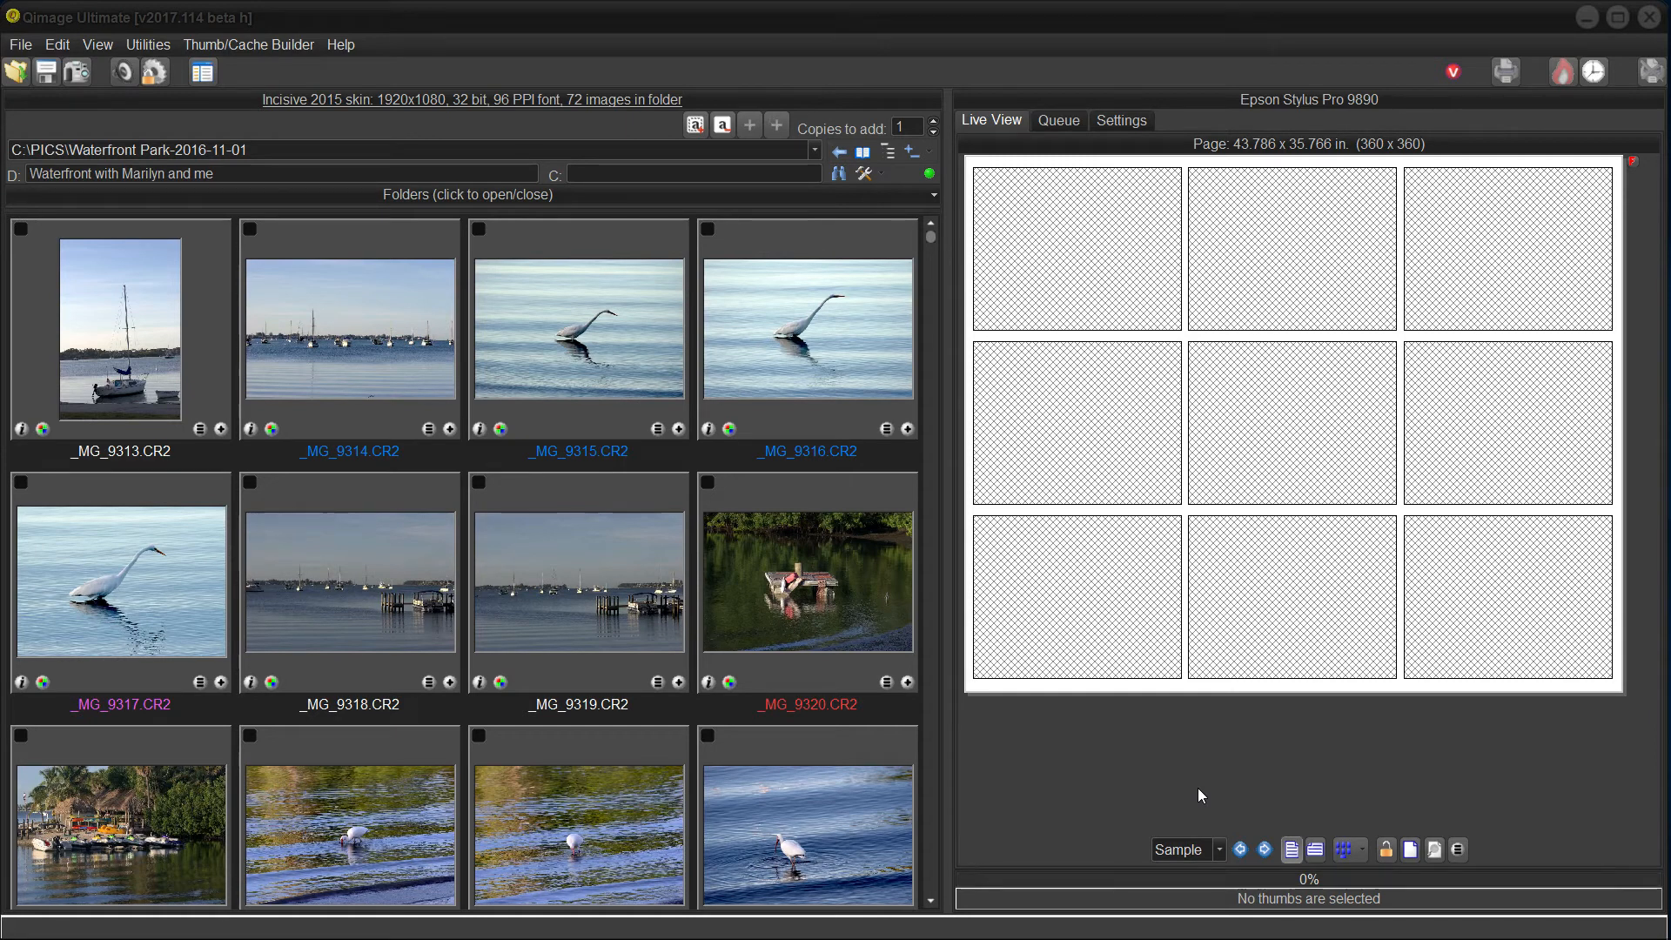
pyautogui.moveTo(1125, 771)
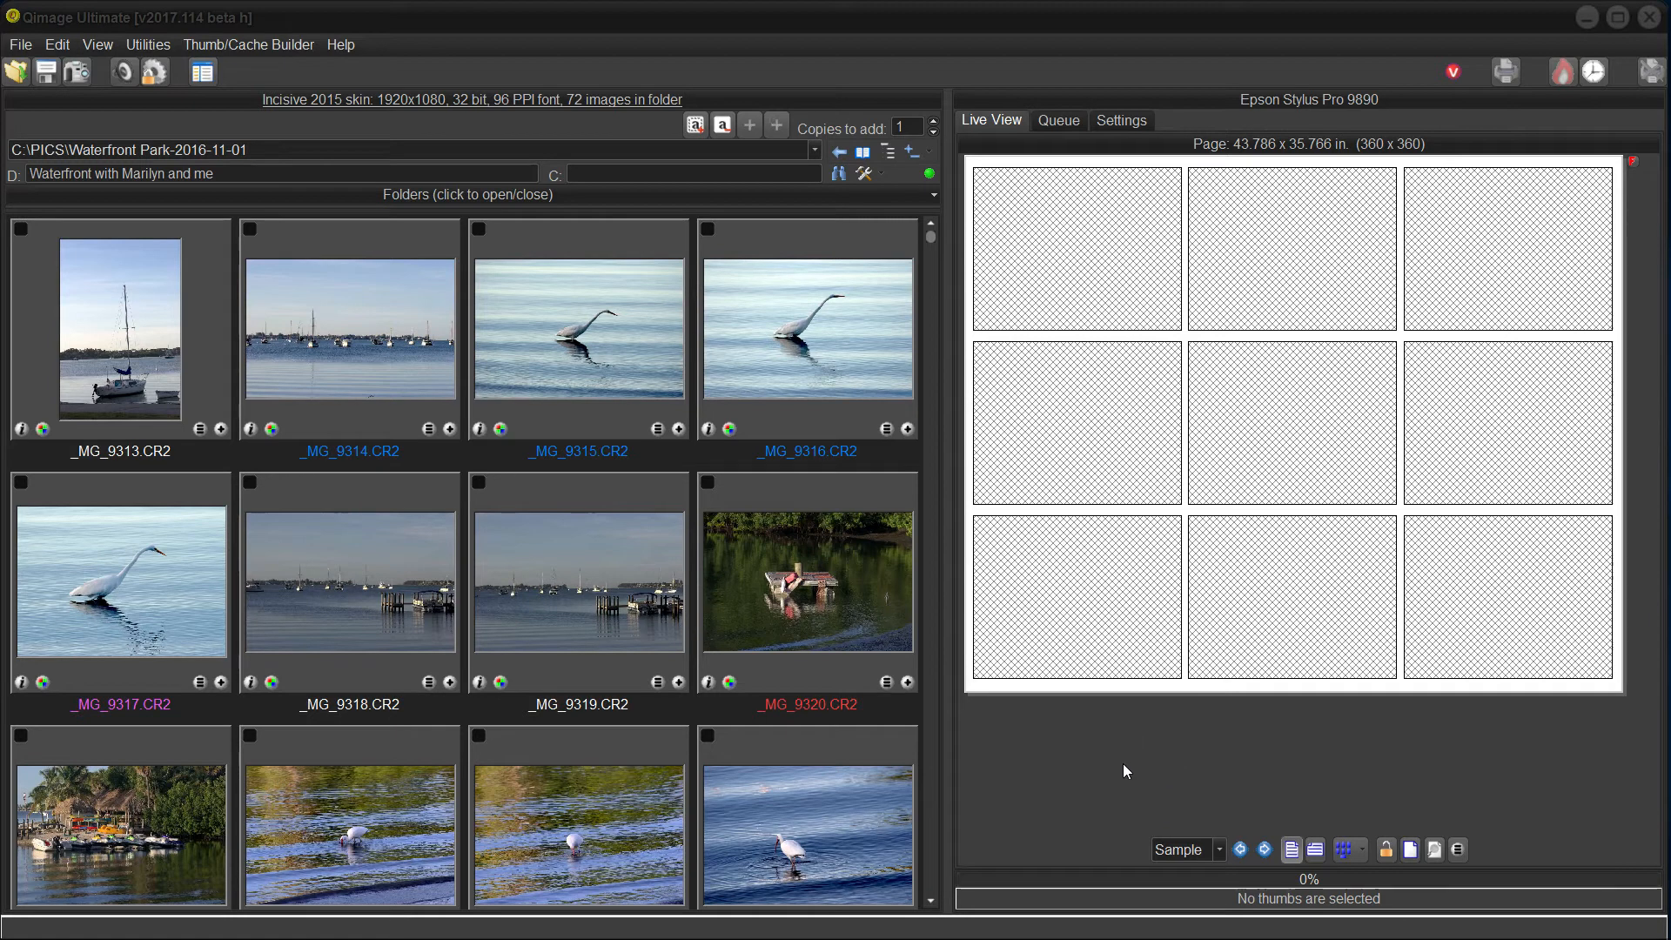
pyautogui.moveTo(1099, 762)
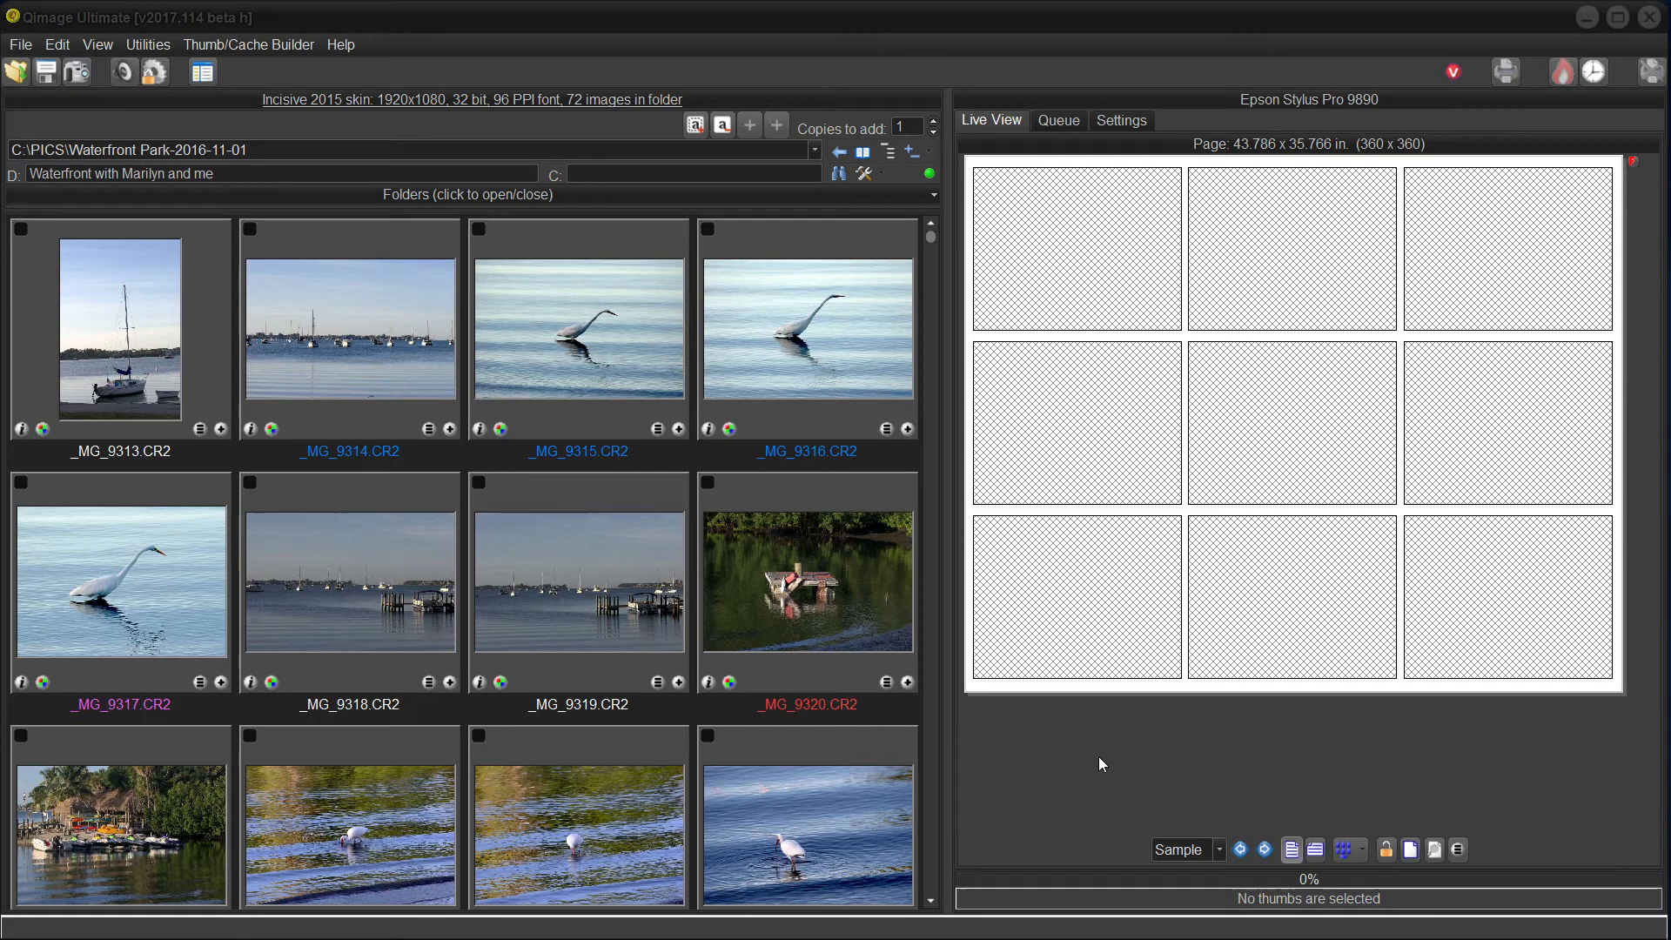
pyautogui.moveTo(1053, 748)
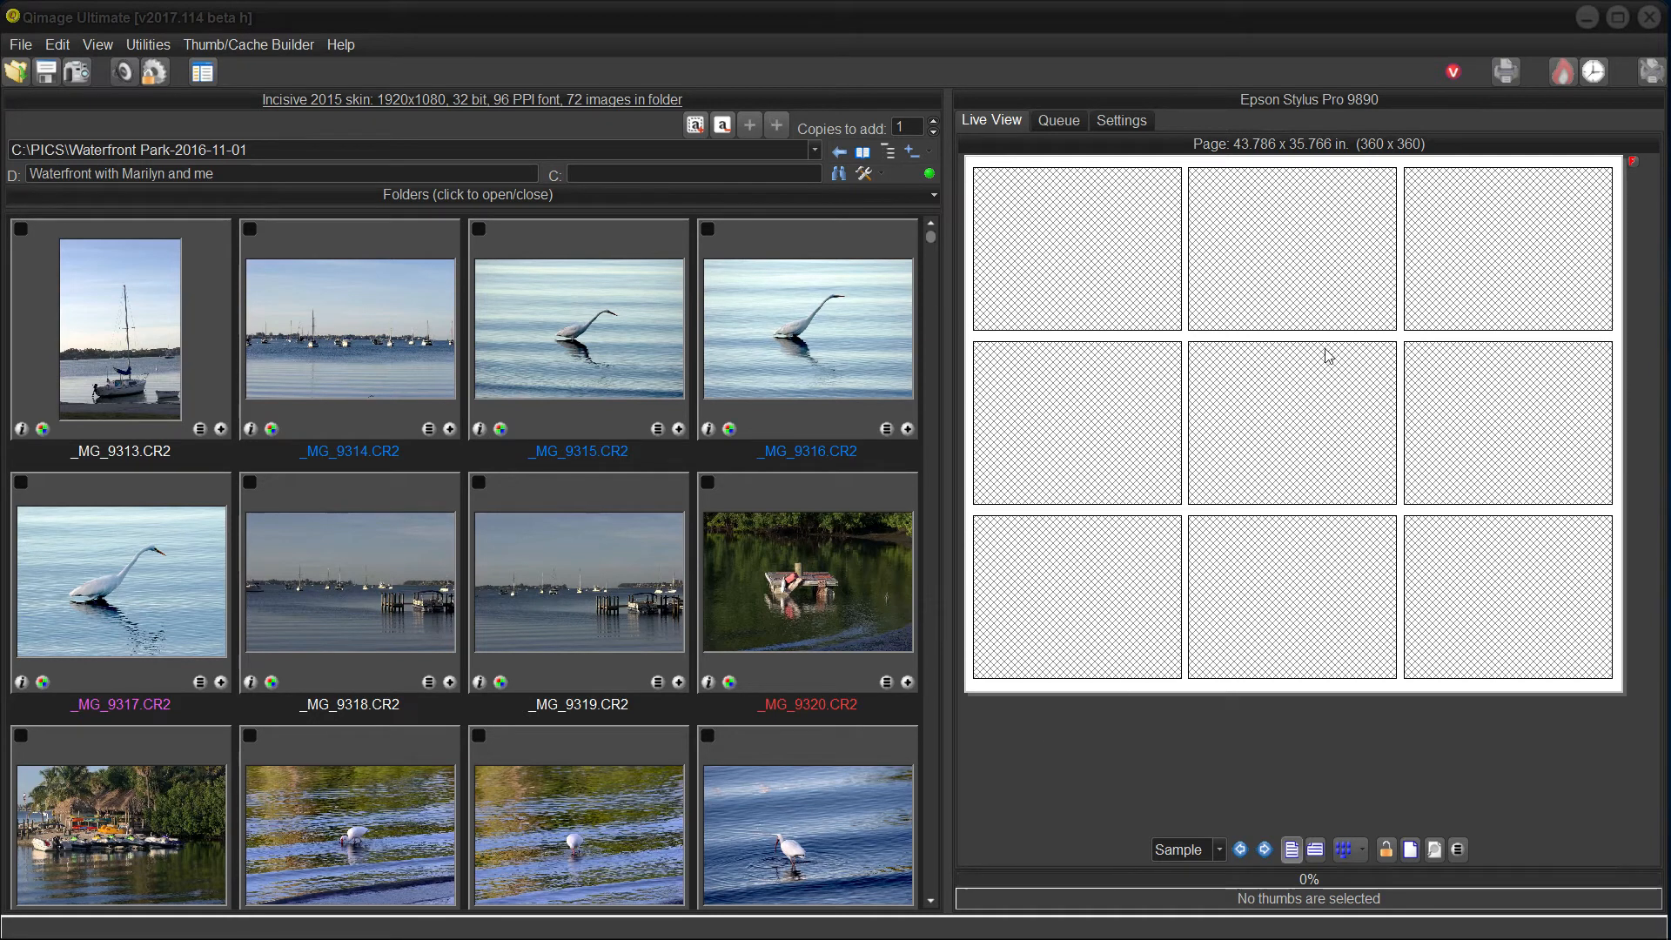
# Step: Apply the 44.02 by 36 inch roll media size in the print job settings
pyautogui.click(1119, 120)
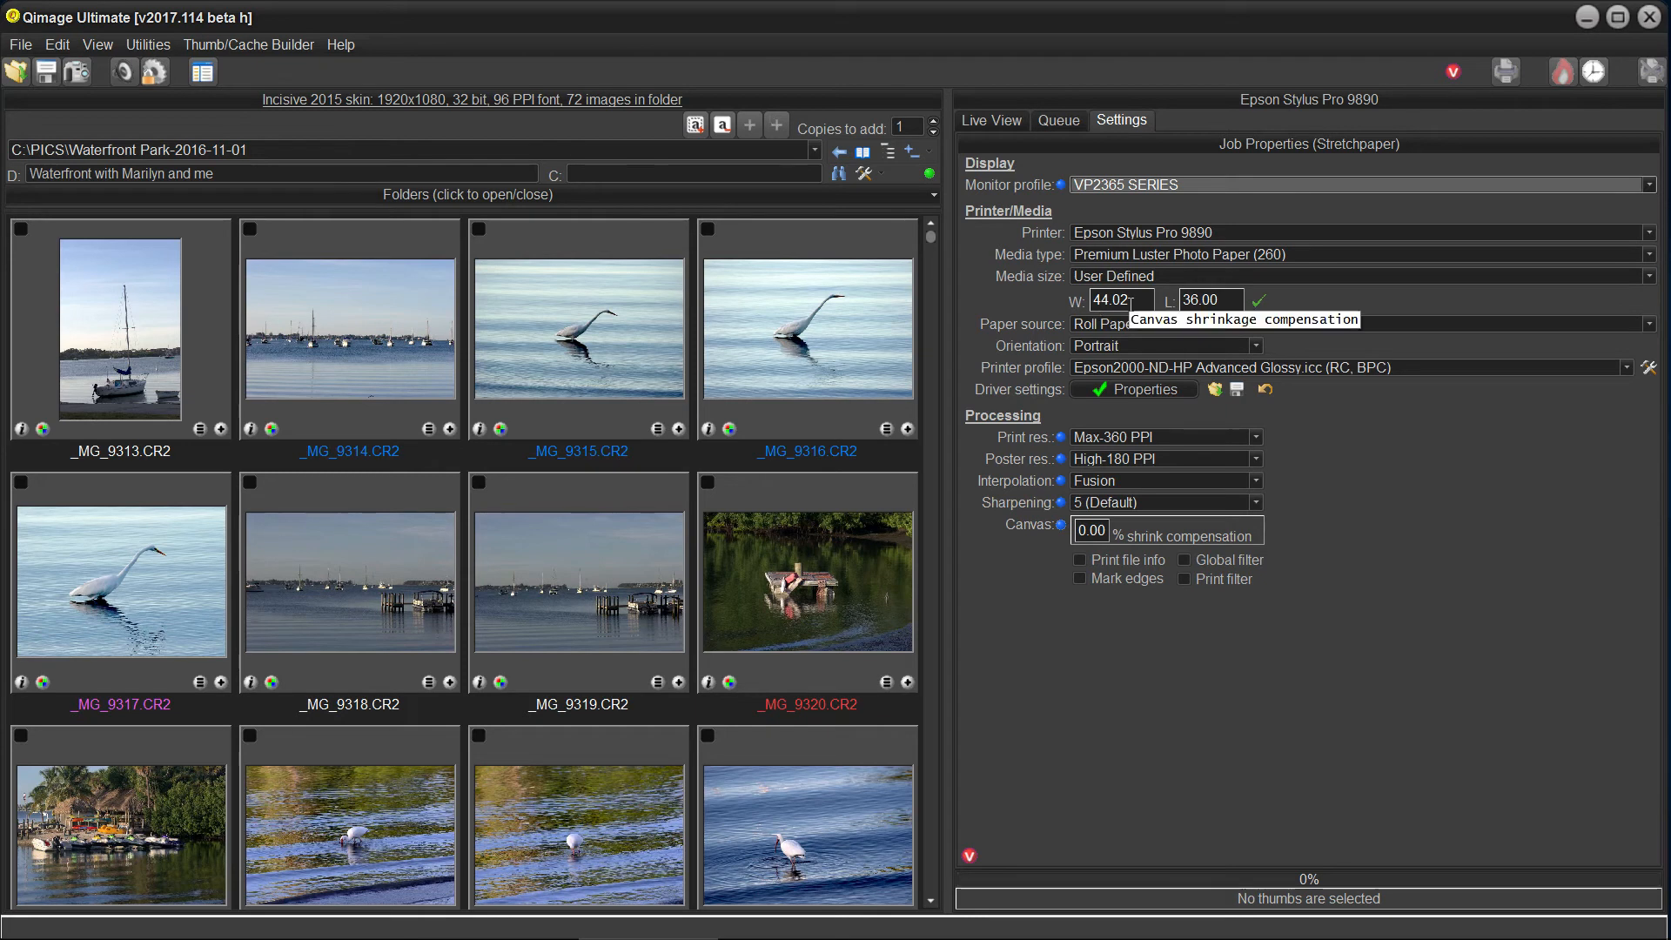
pyautogui.moveTo(1248, 310)
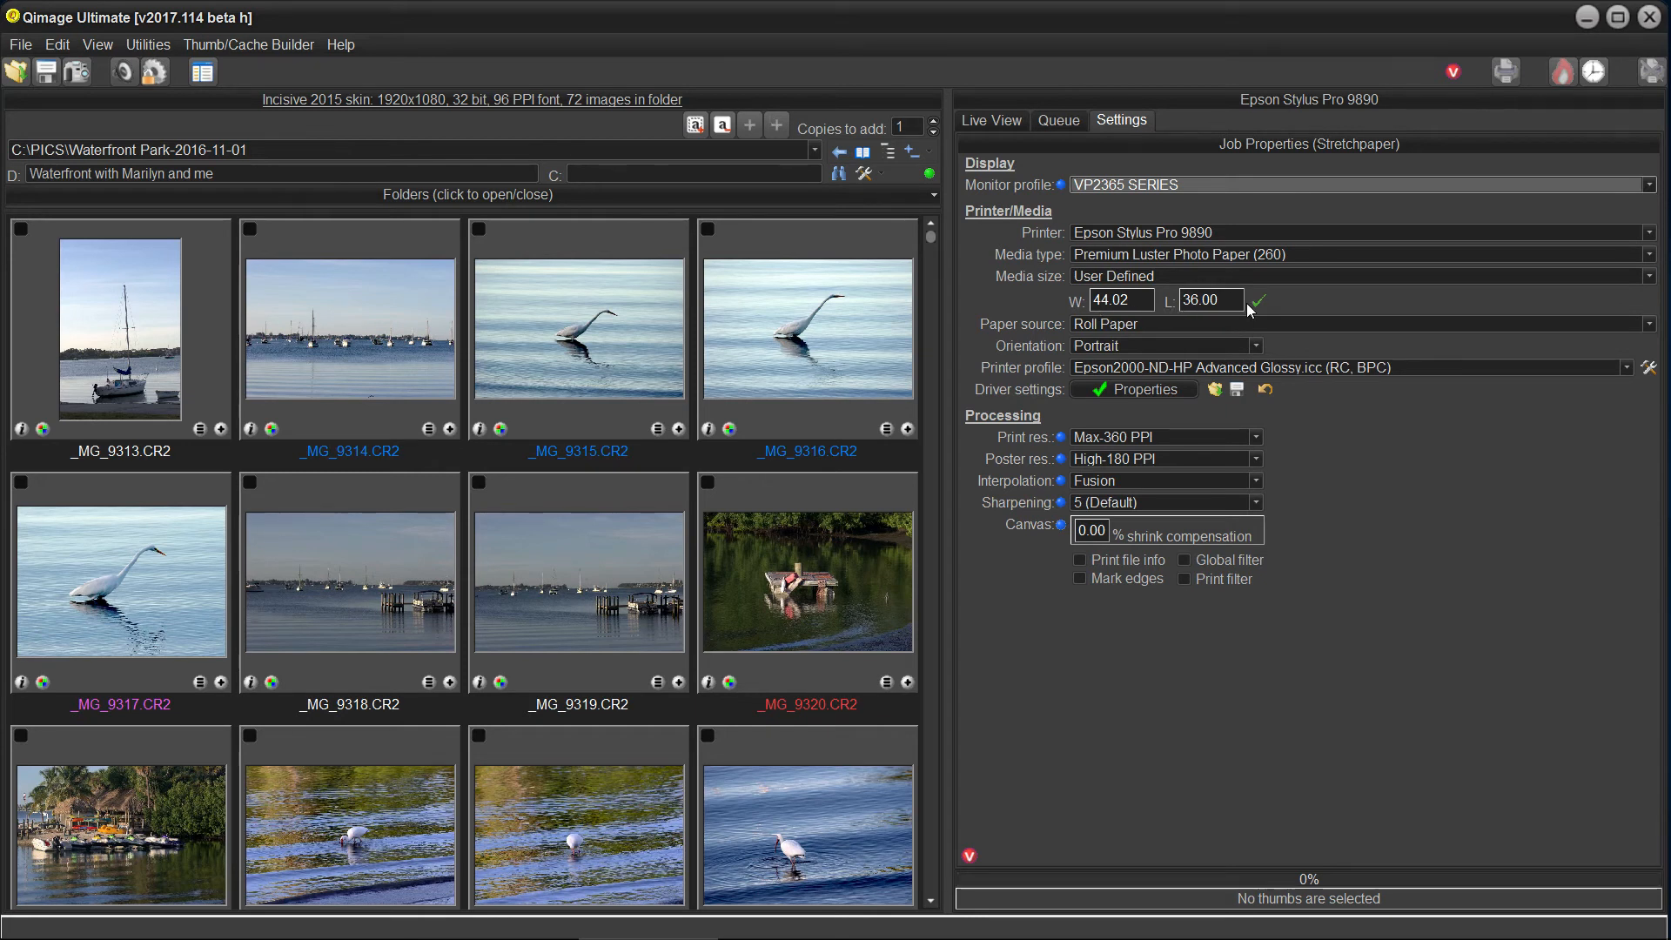
pyautogui.click(991, 121)
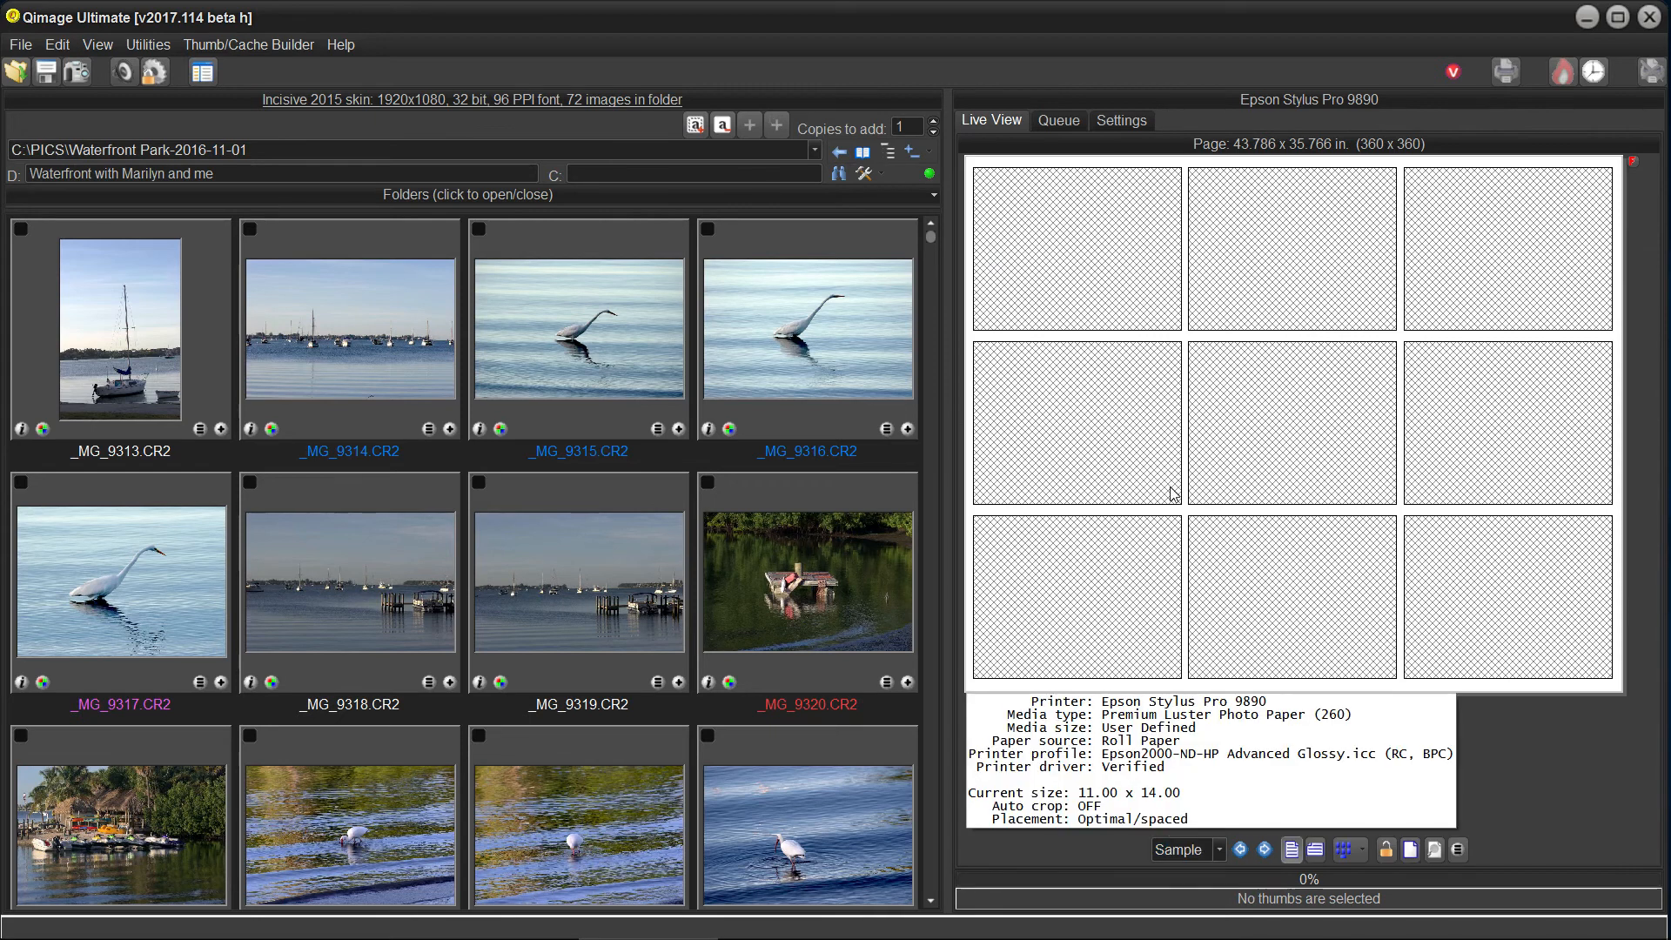
# Step: Add nine prints of _MG_9338.CR2 so they fill the page in a three-by-three grid
pyautogui.scroll(-3)
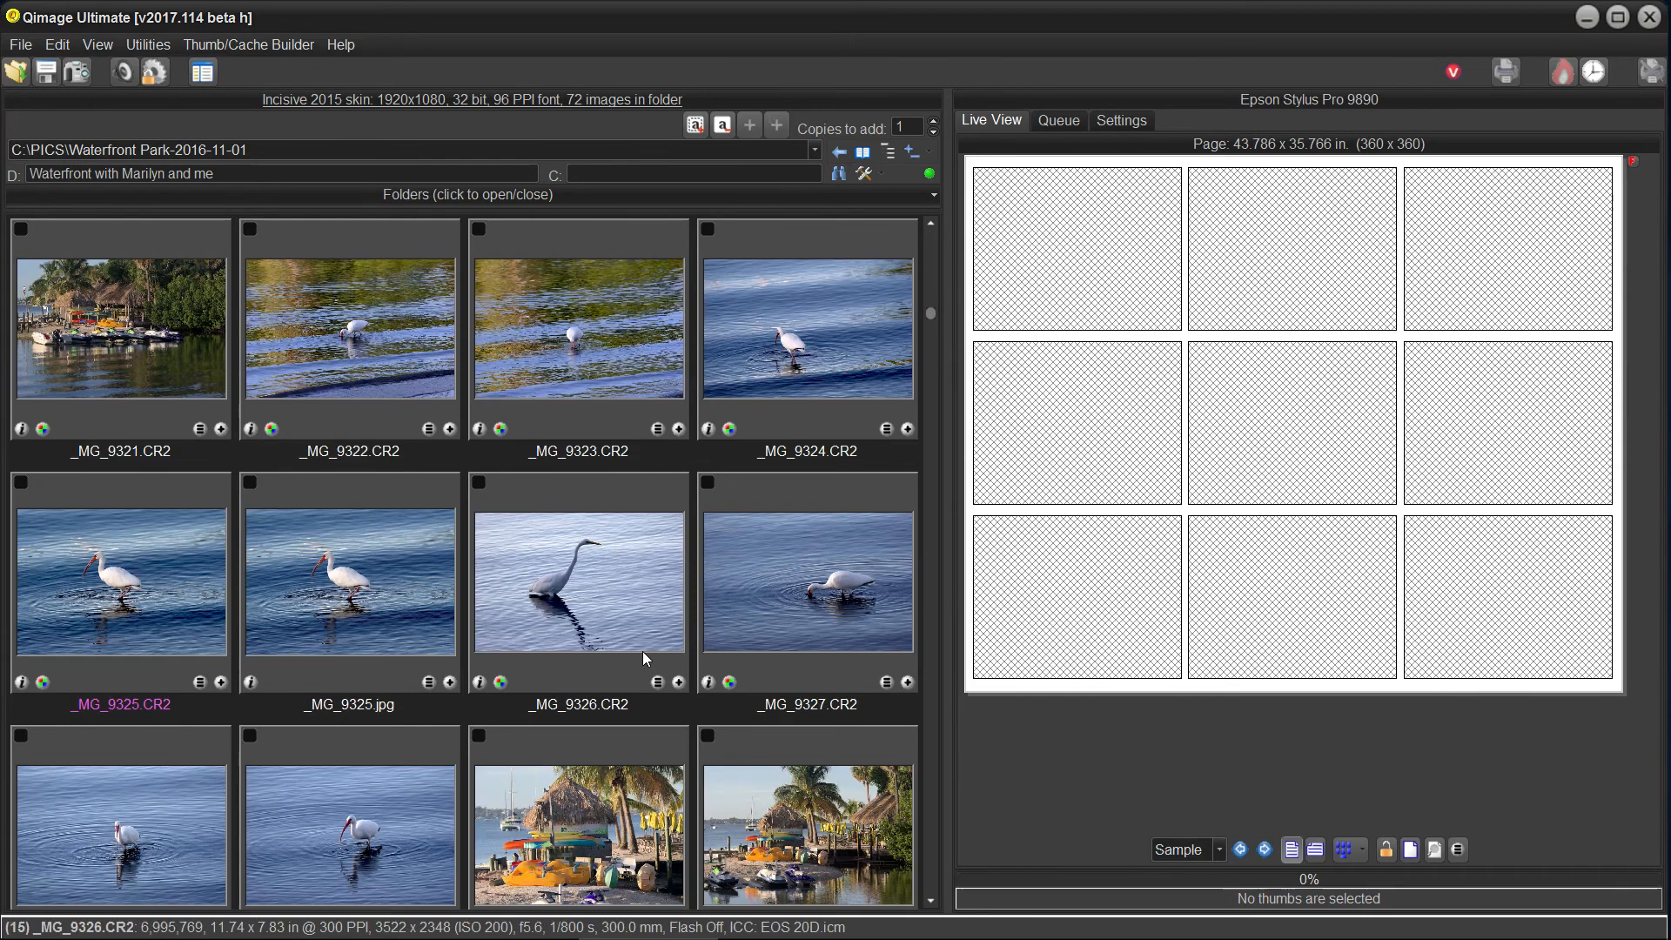
pyautogui.scroll(-3)
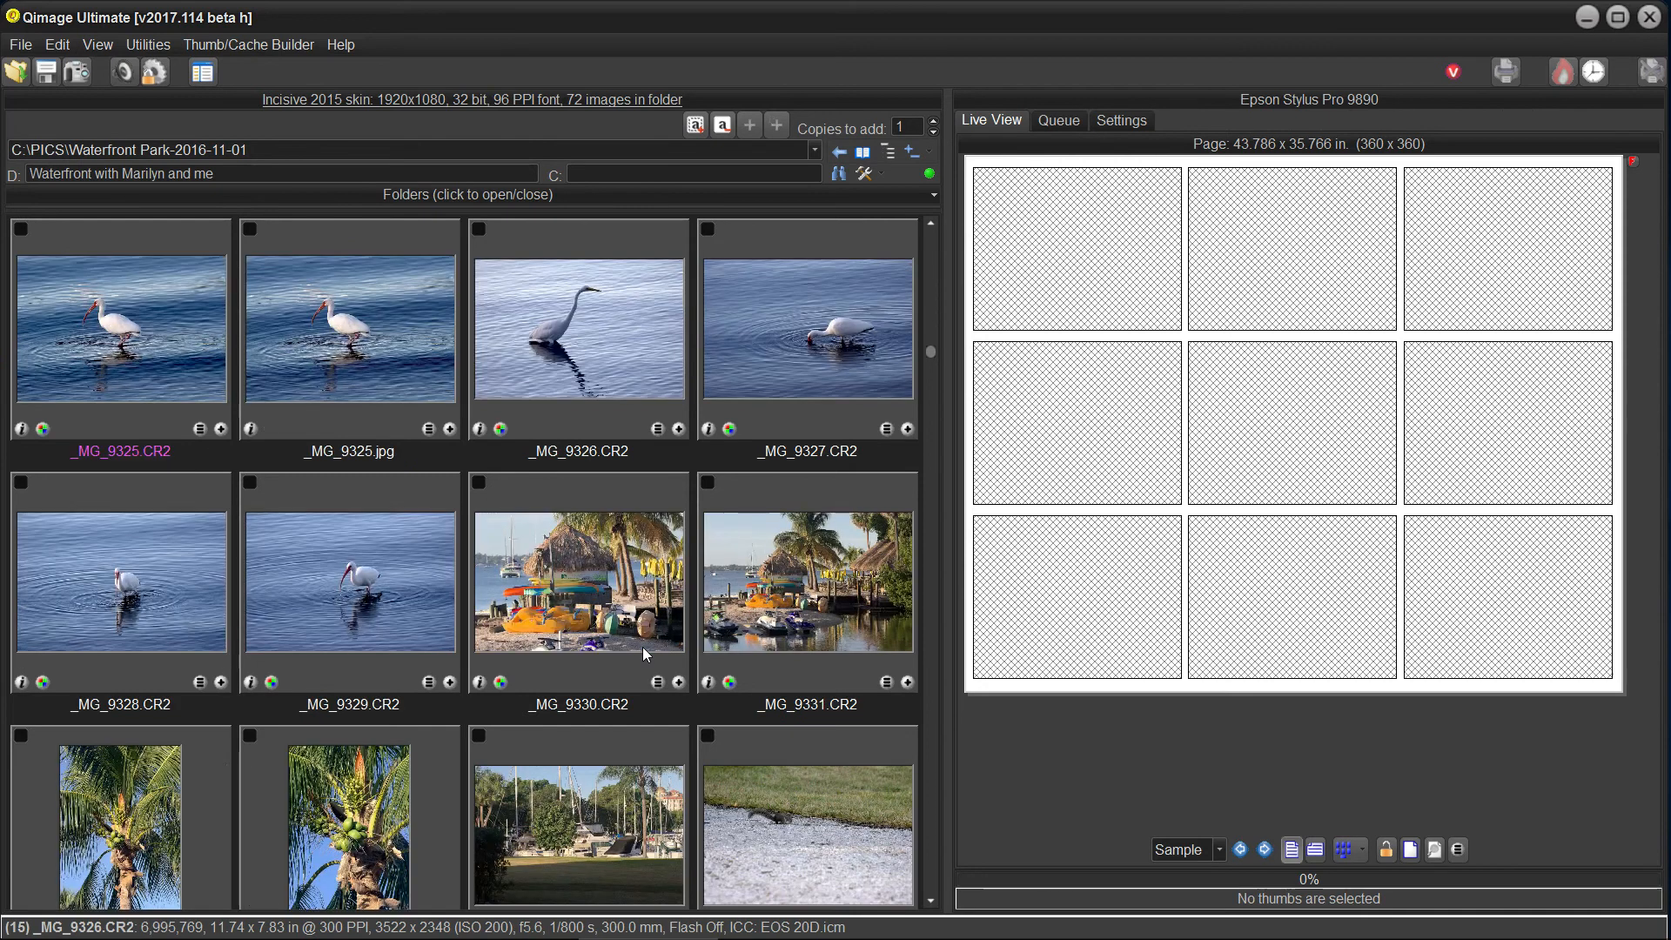
pyautogui.scroll(3)
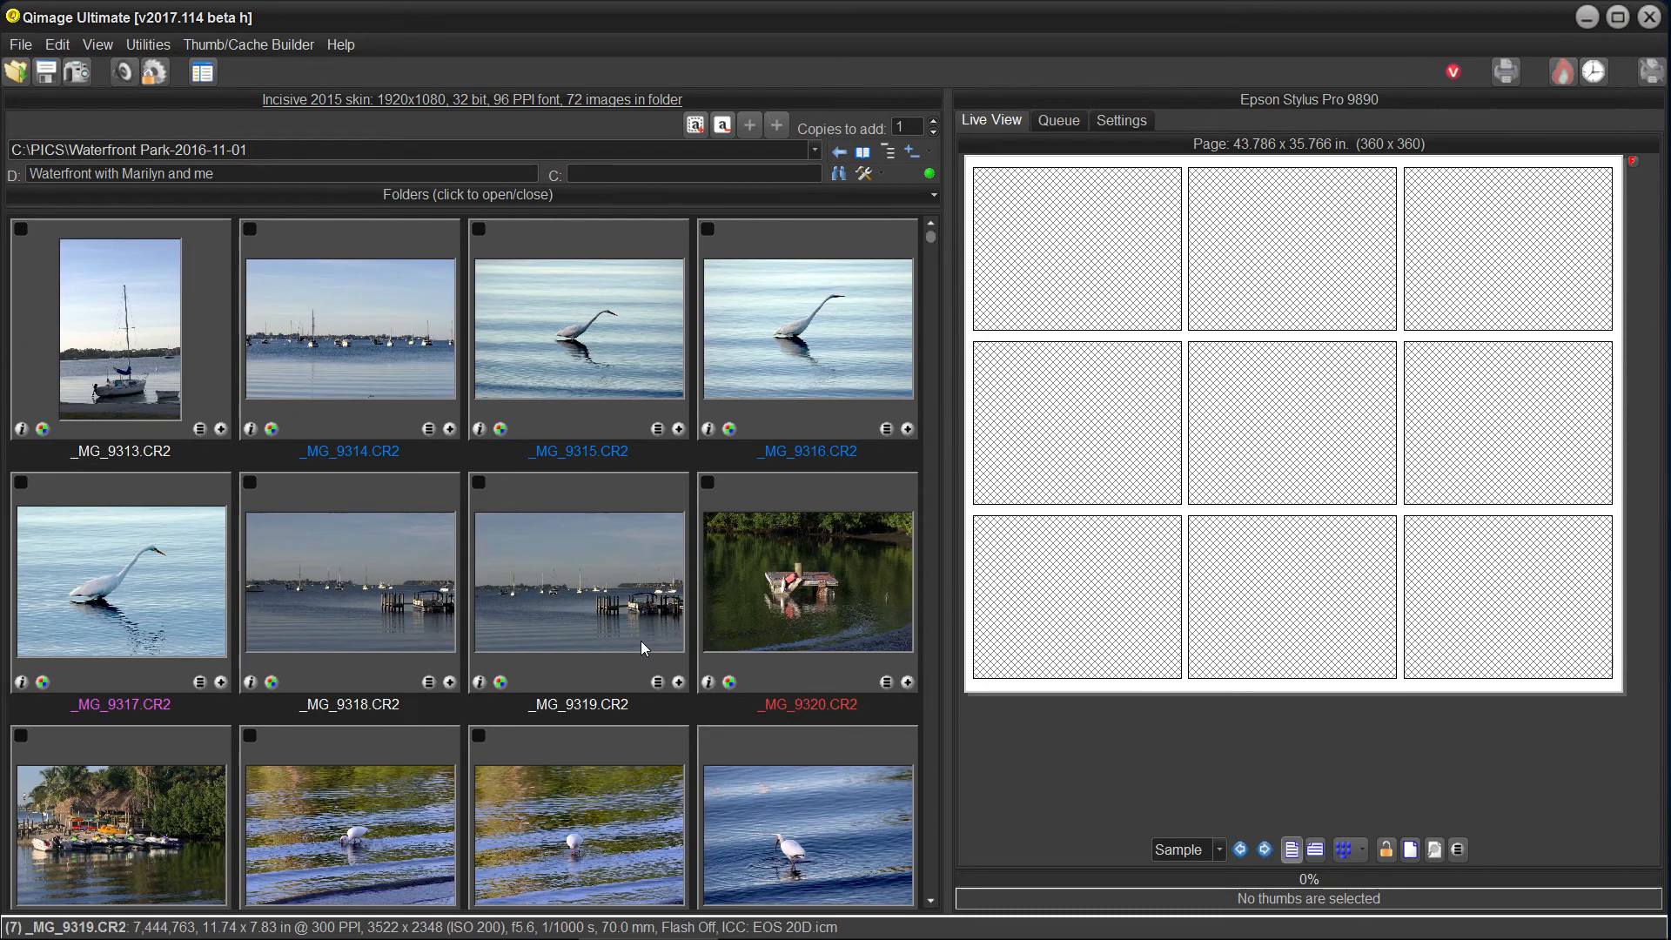
pyautogui.scroll(-3)
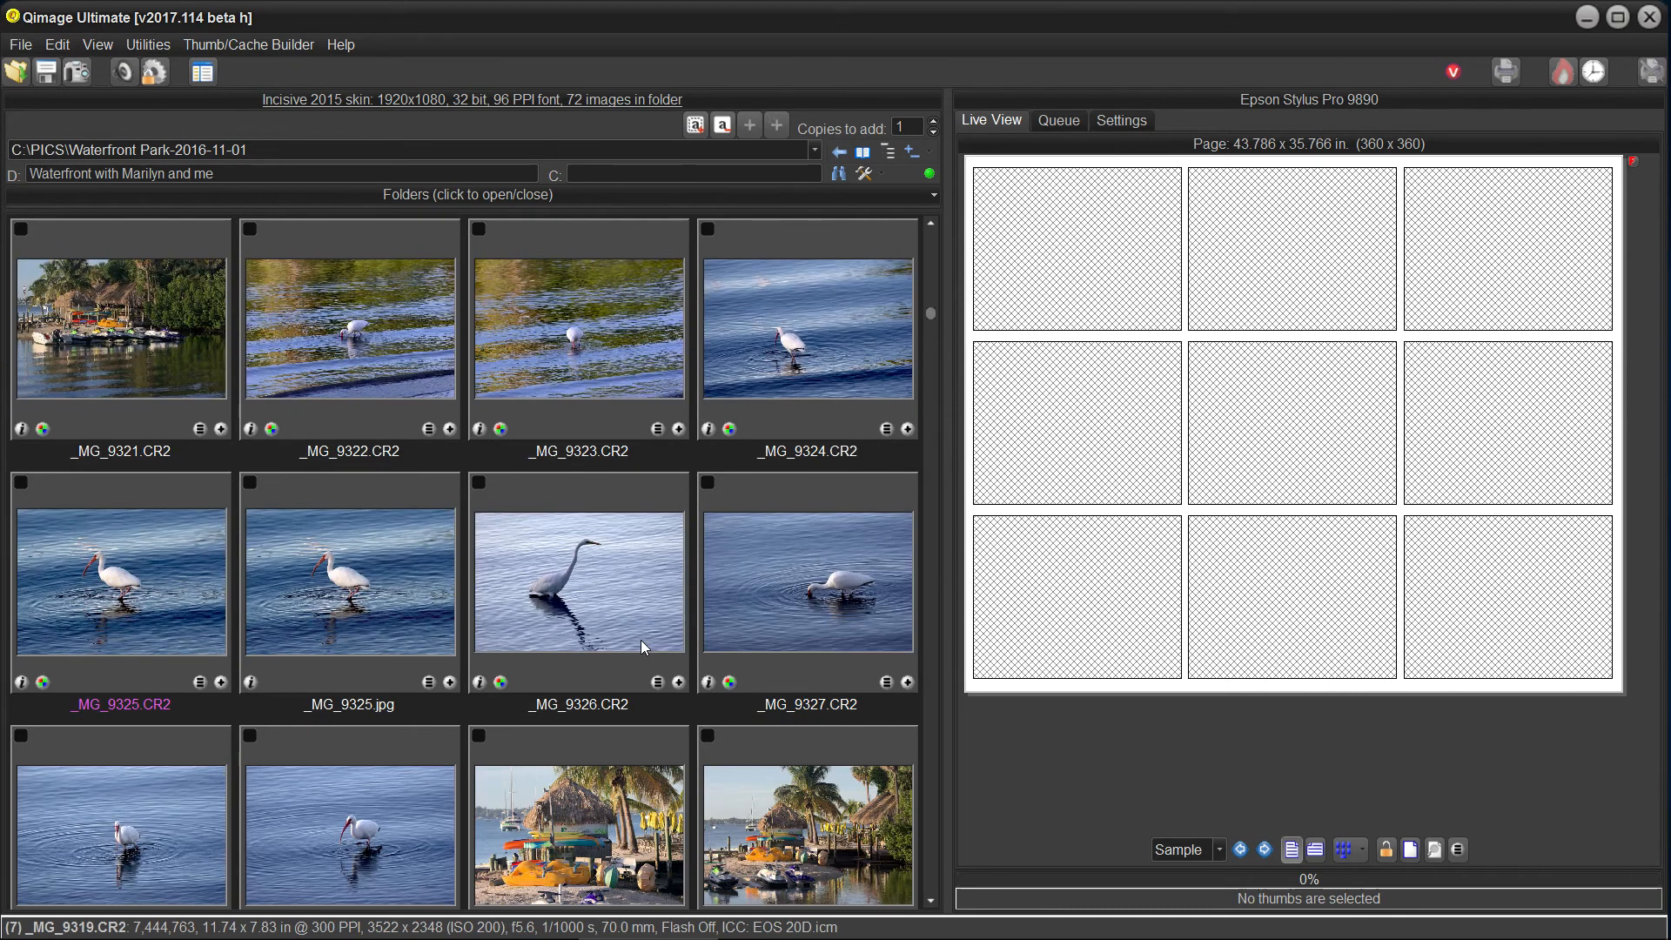
pyautogui.scroll(-3)
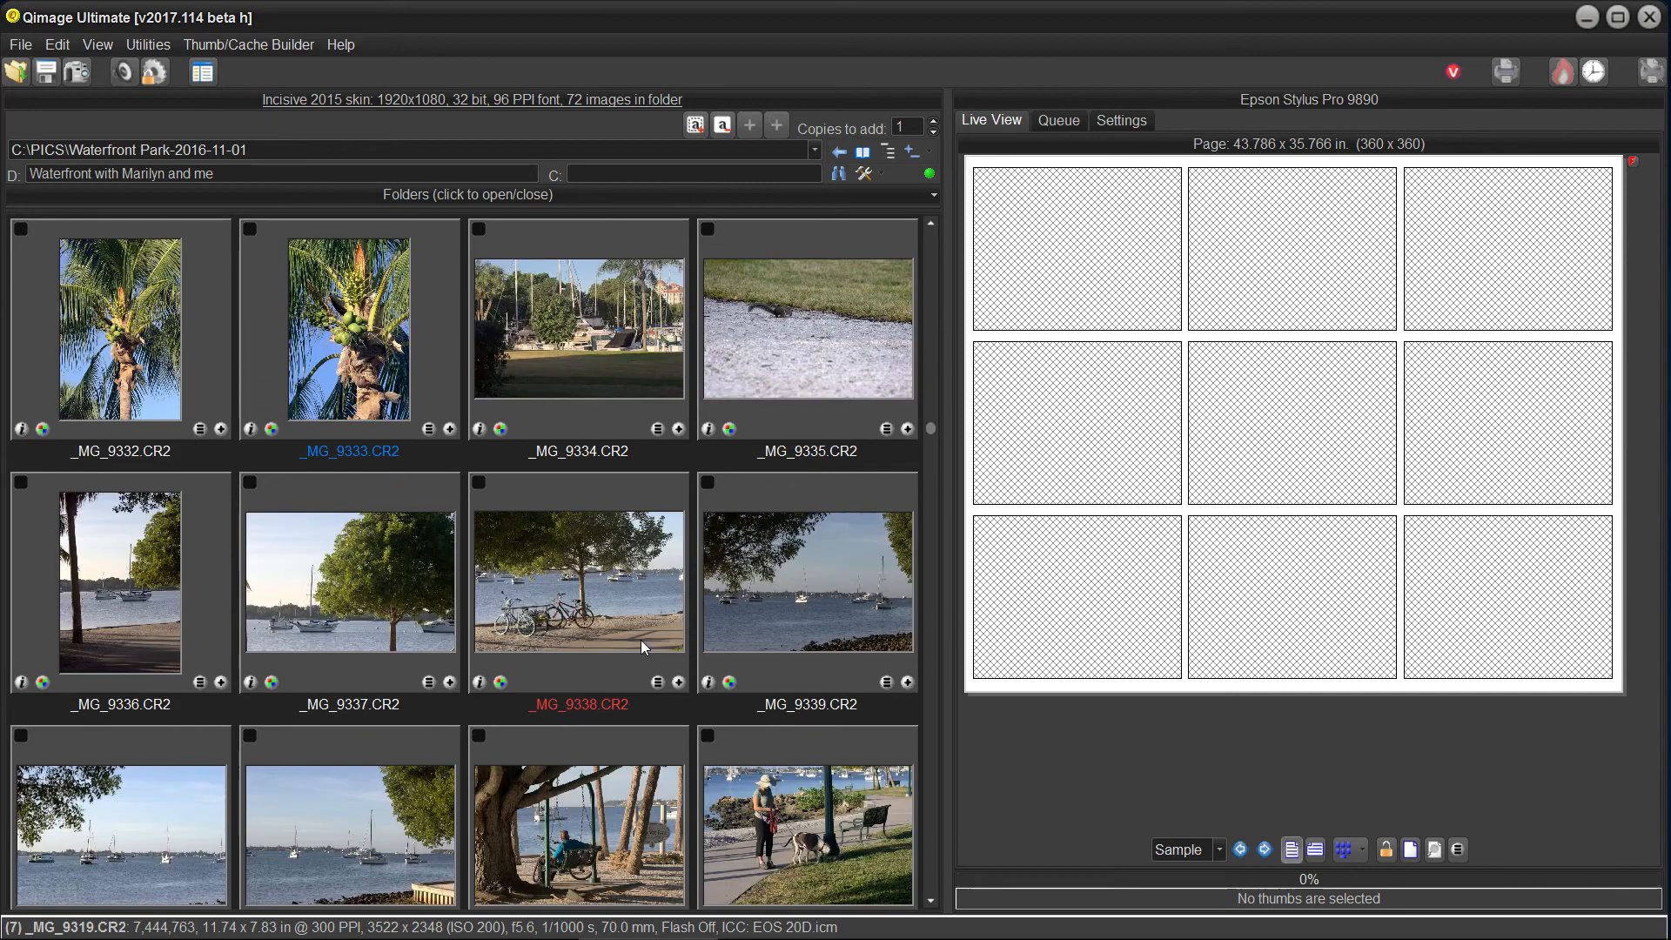
pyautogui.click(679, 683)
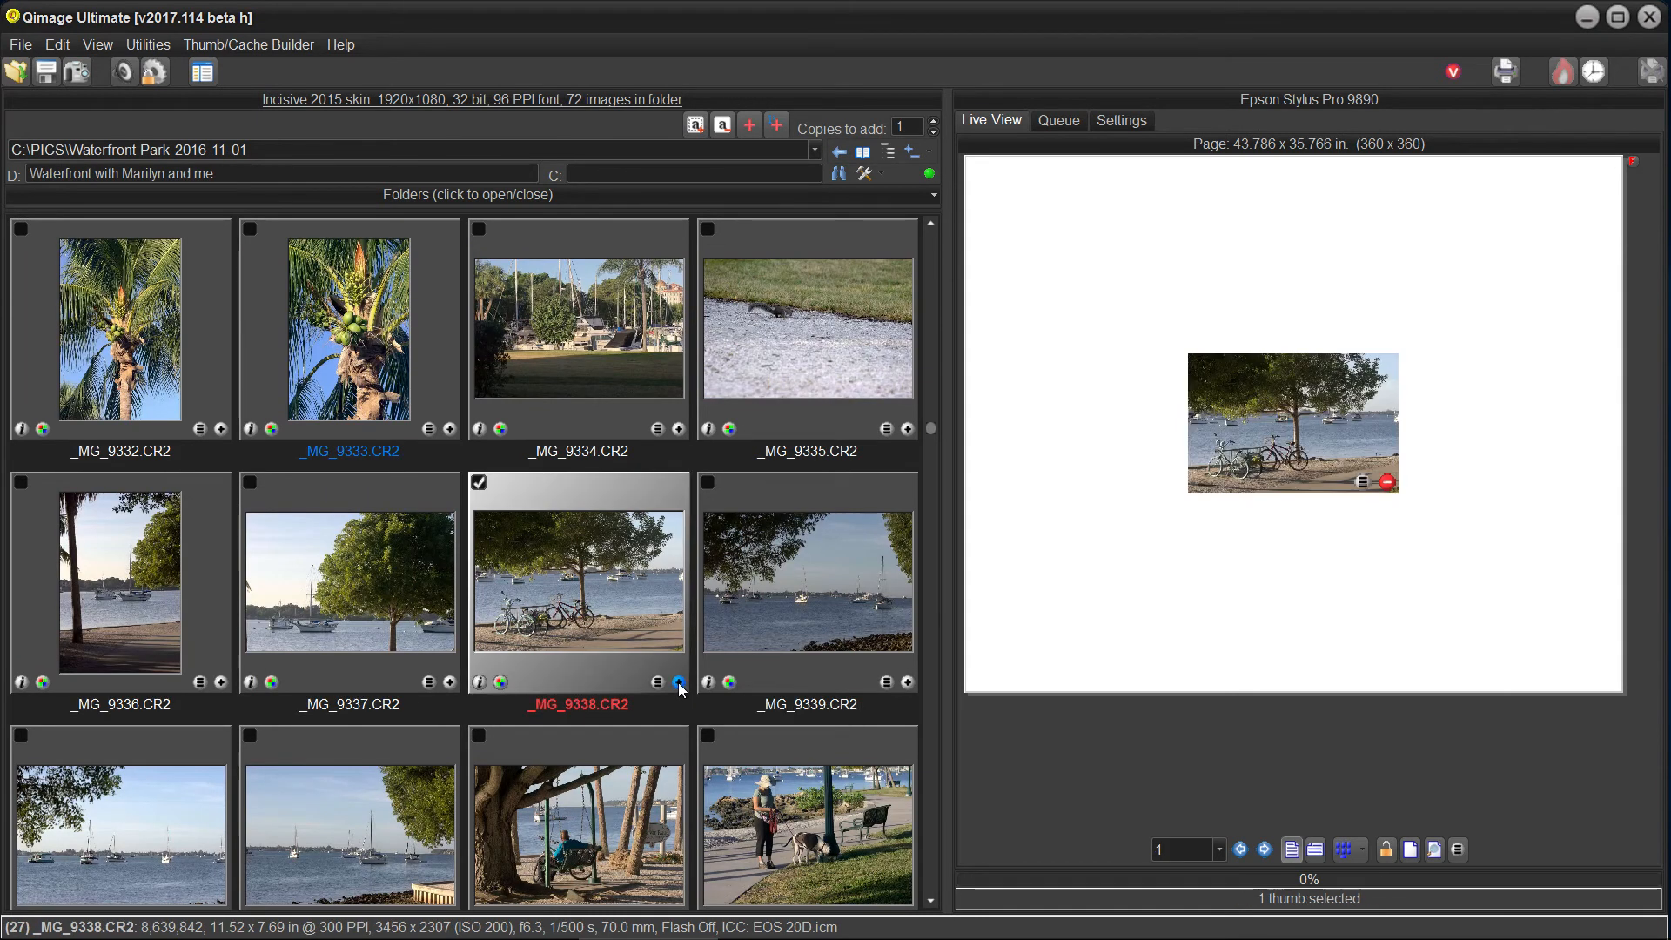
pyautogui.click(678, 682)
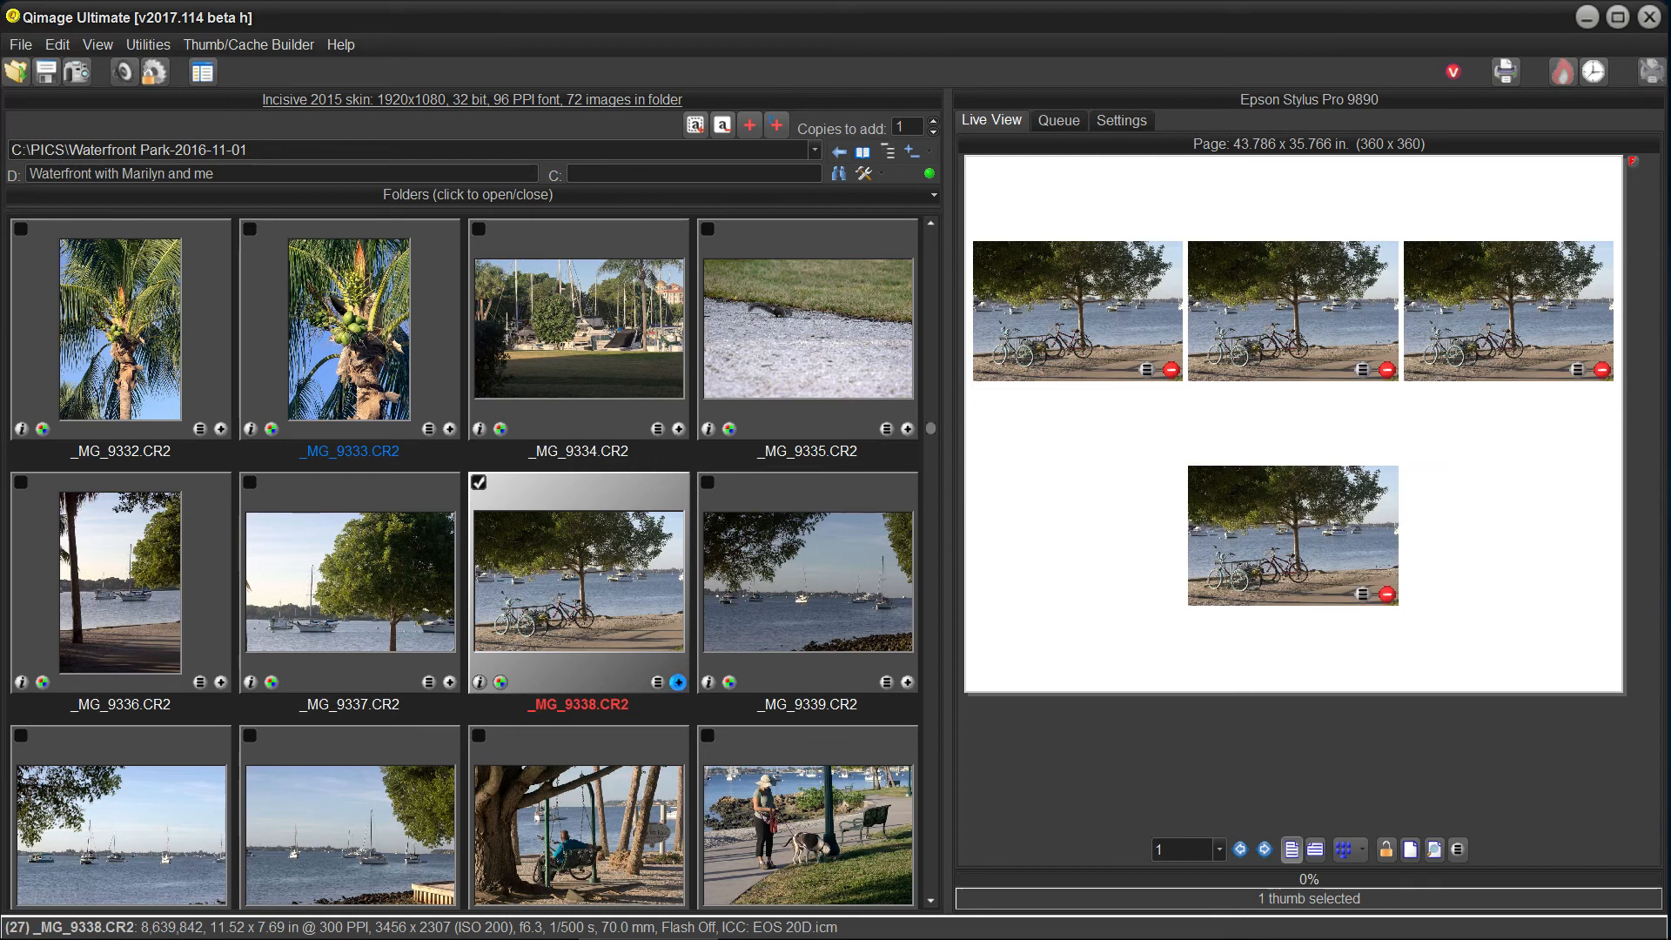
pyautogui.click(677, 683)
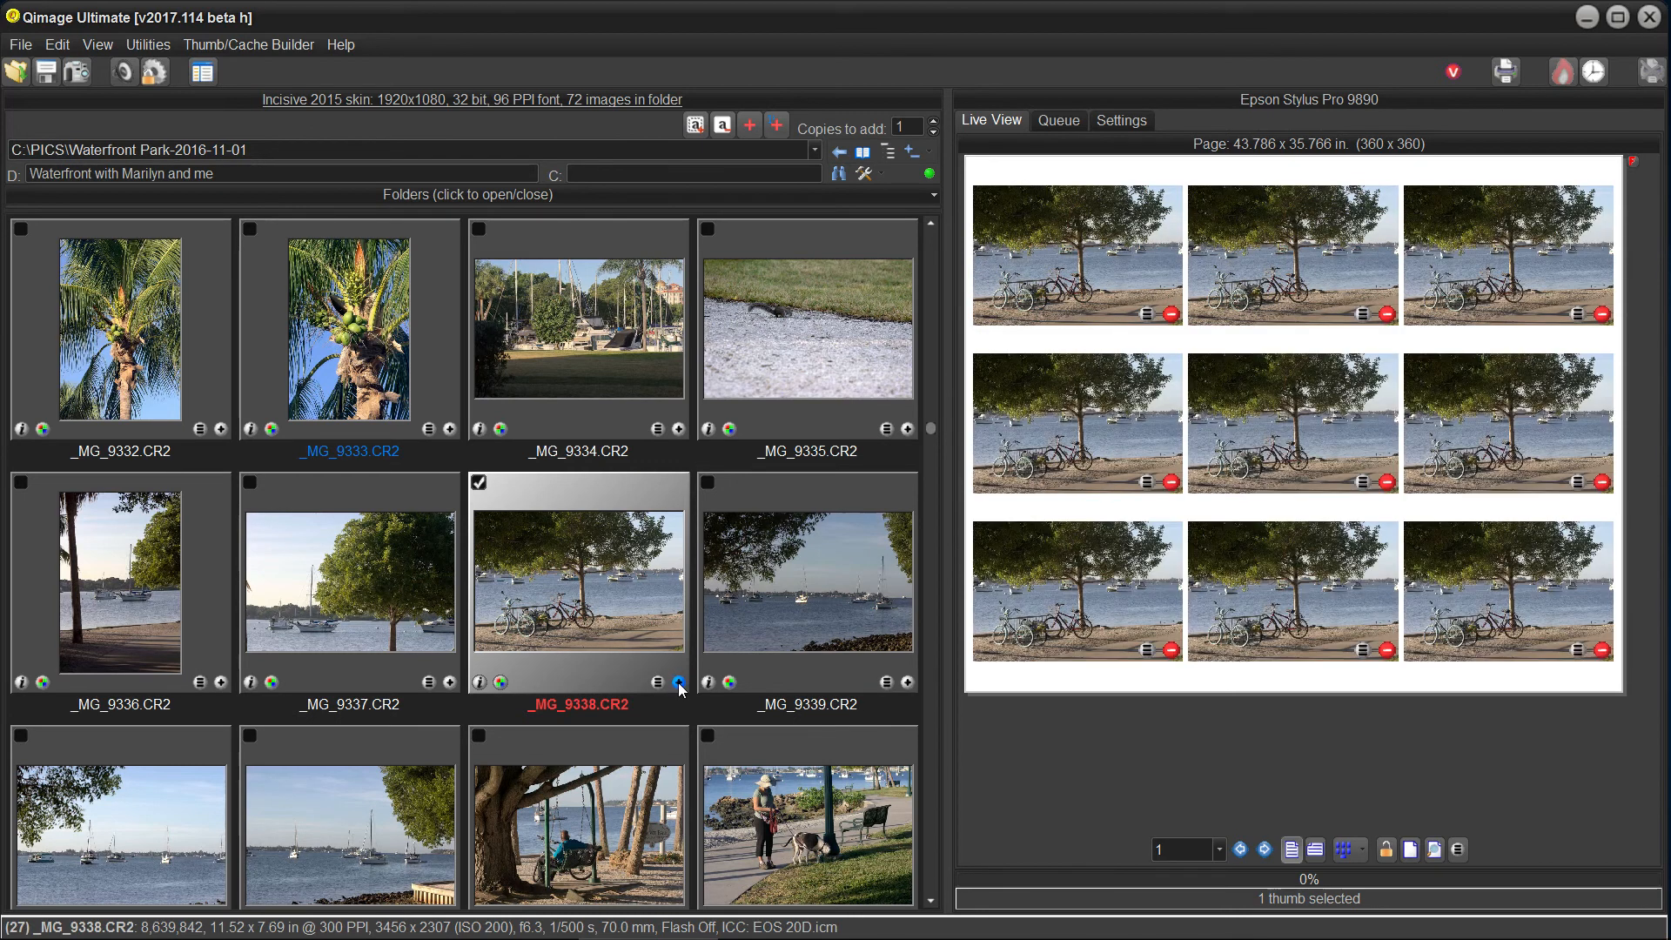
pyautogui.moveTo(679, 682)
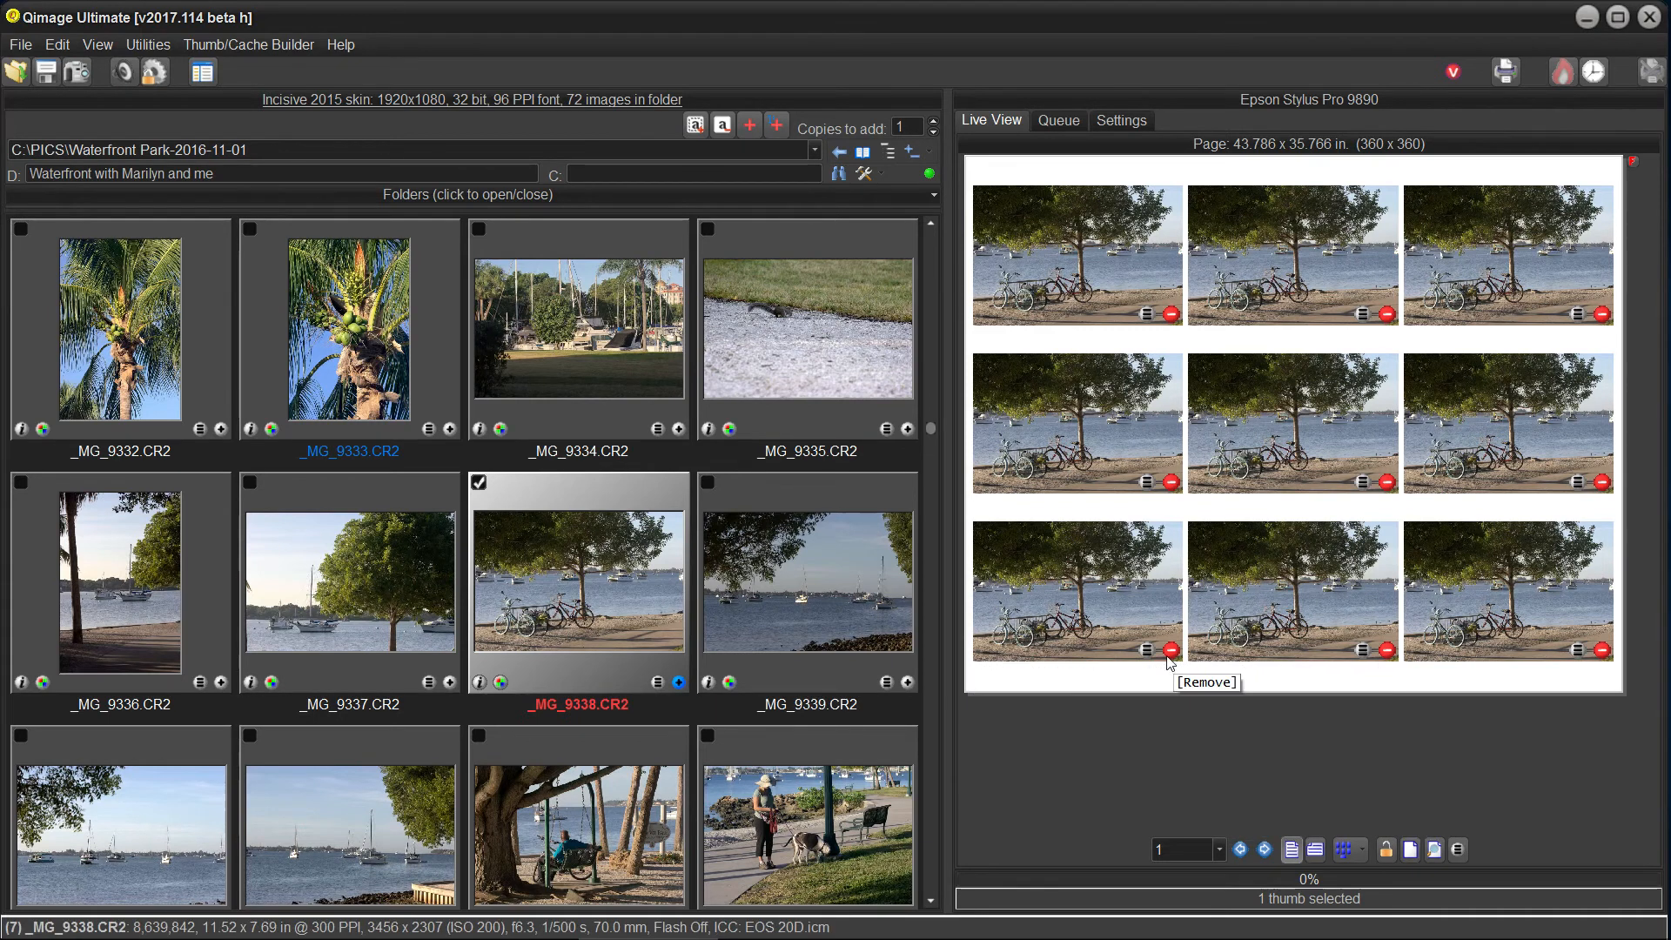
pyautogui.moveTo(1147, 651)
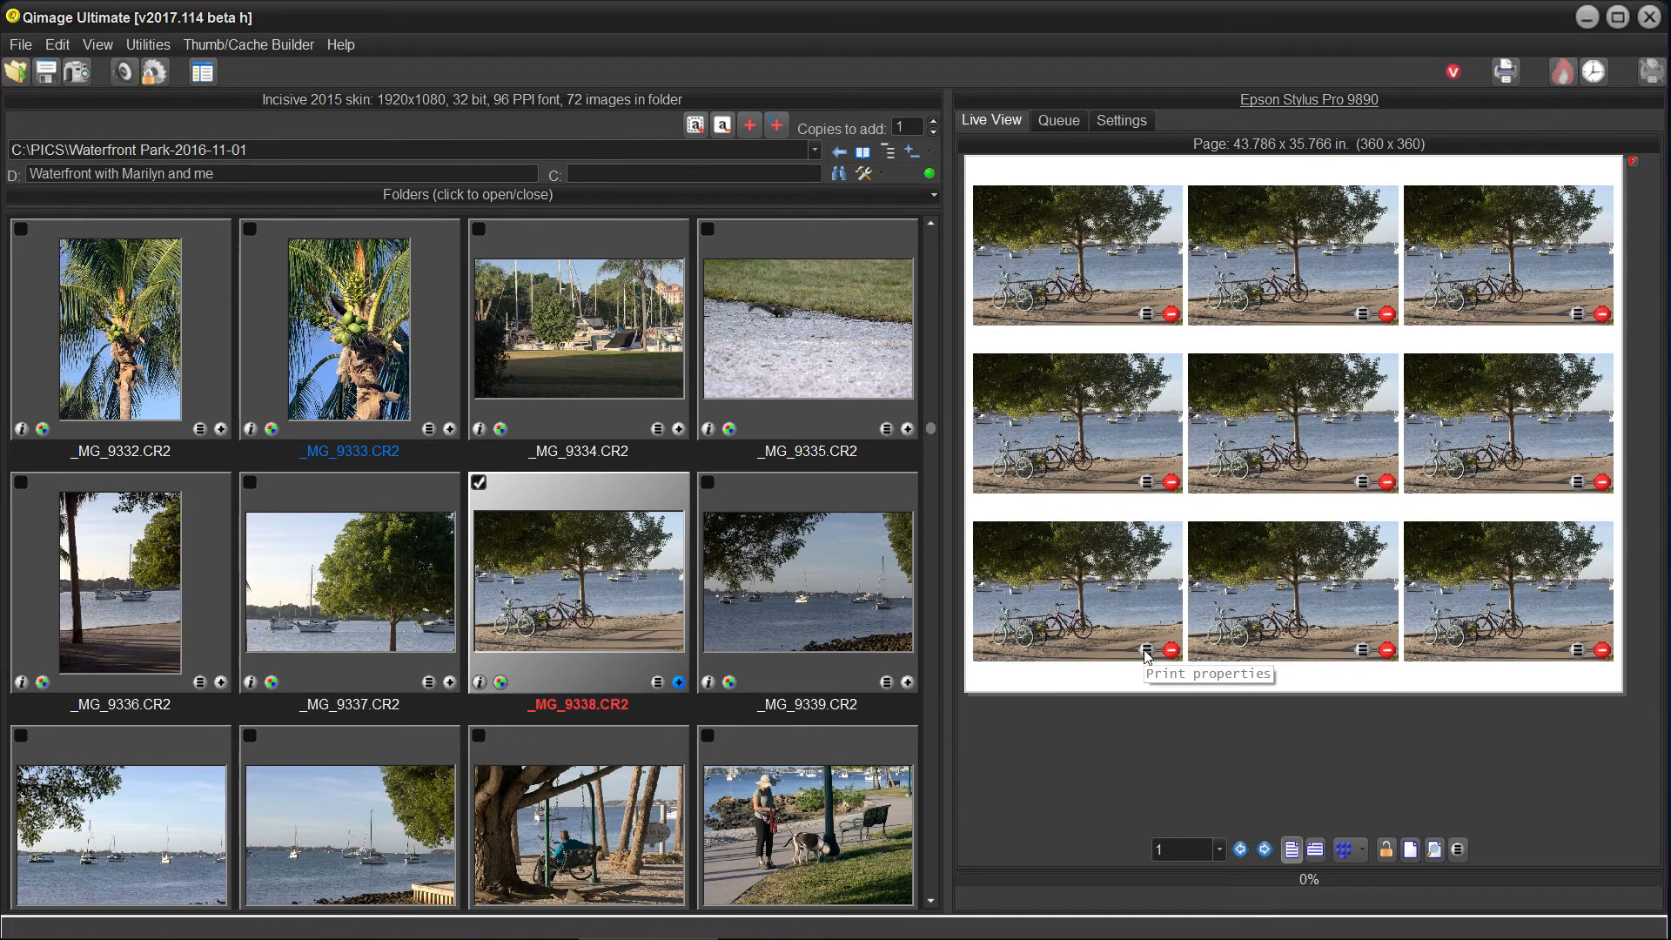
# Step: Set the prints to 11.00 x 14.00 inches each via Print Properties
pyautogui.click(1147, 647)
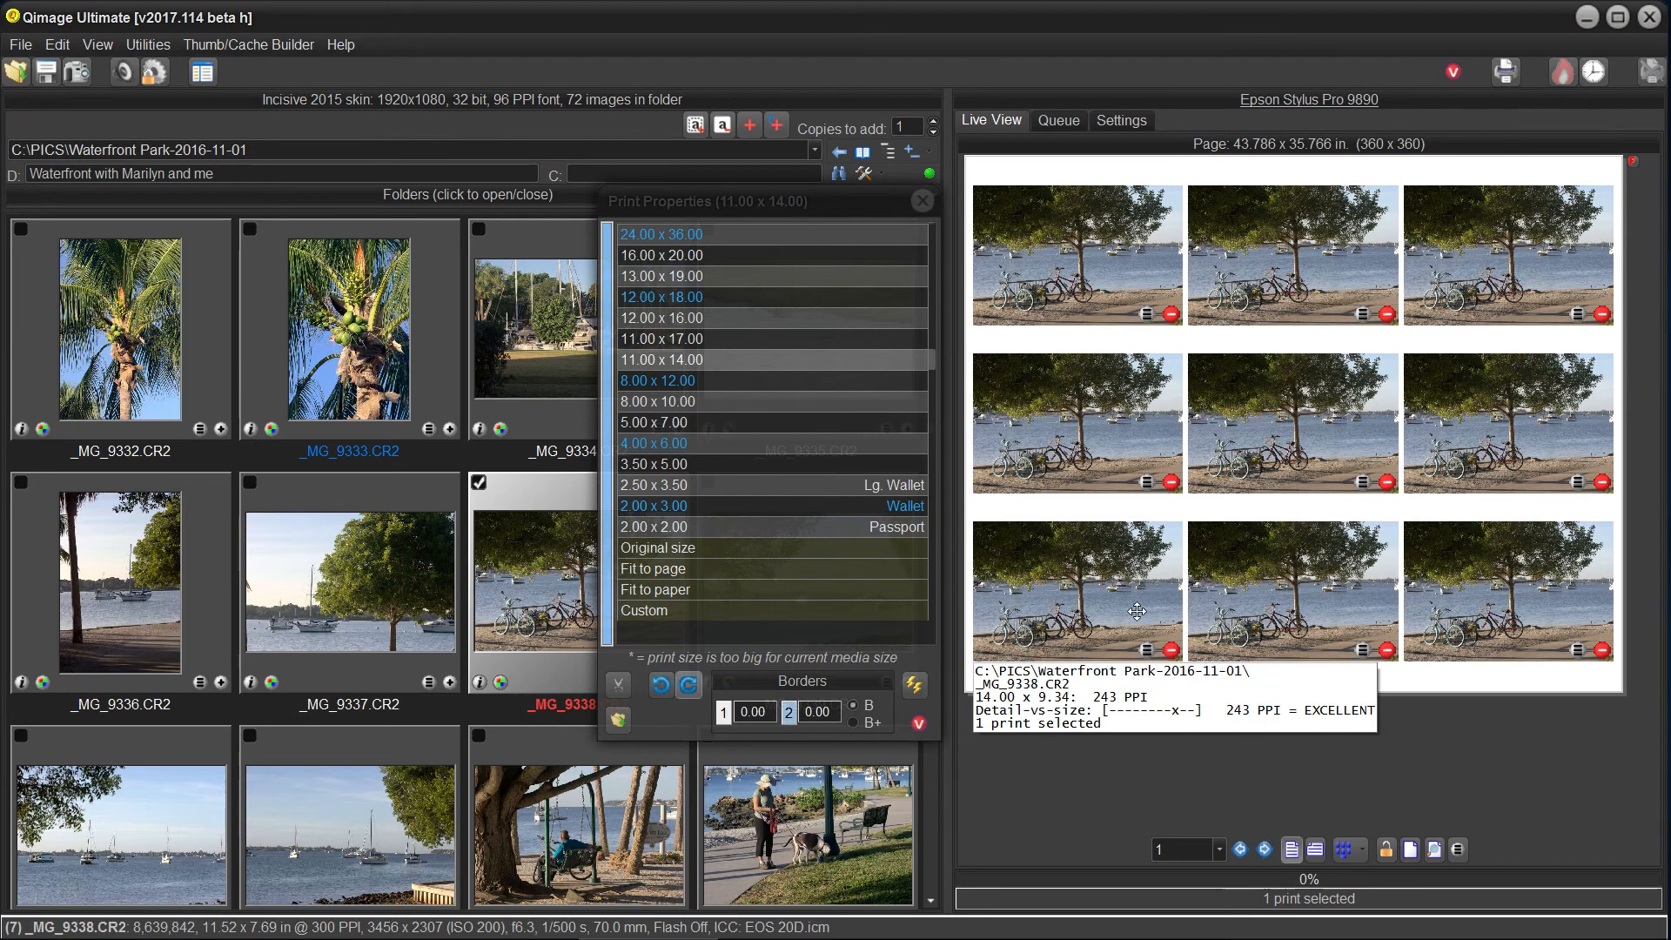
pyautogui.rightClick(1114, 533)
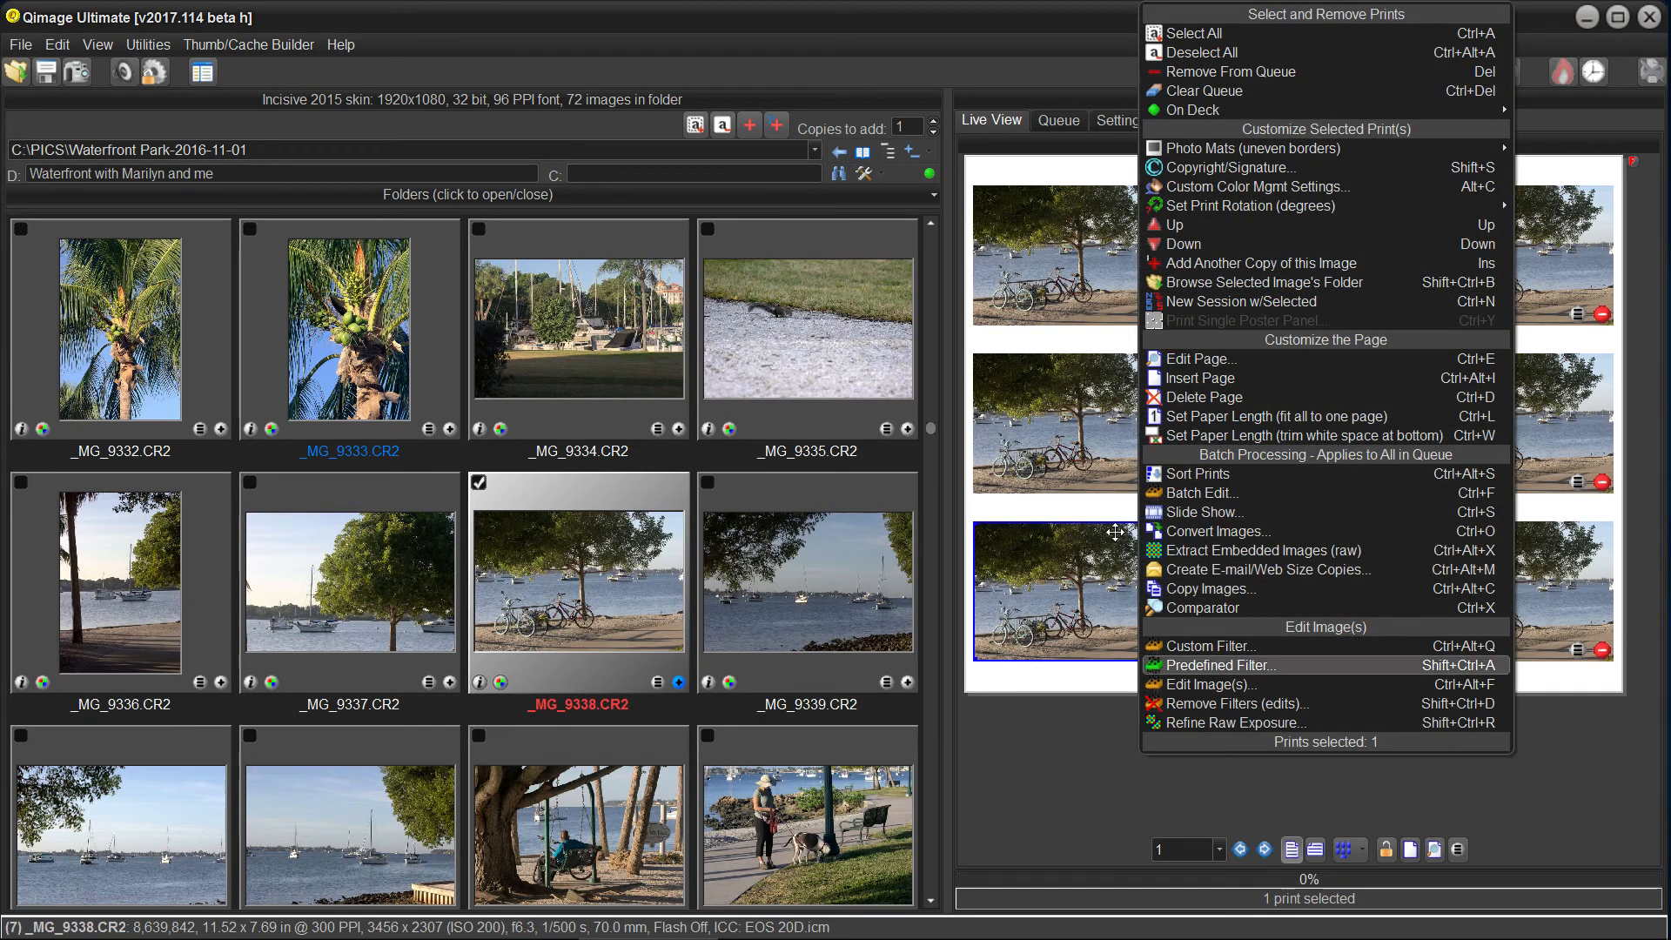
pyautogui.click(1190, 31)
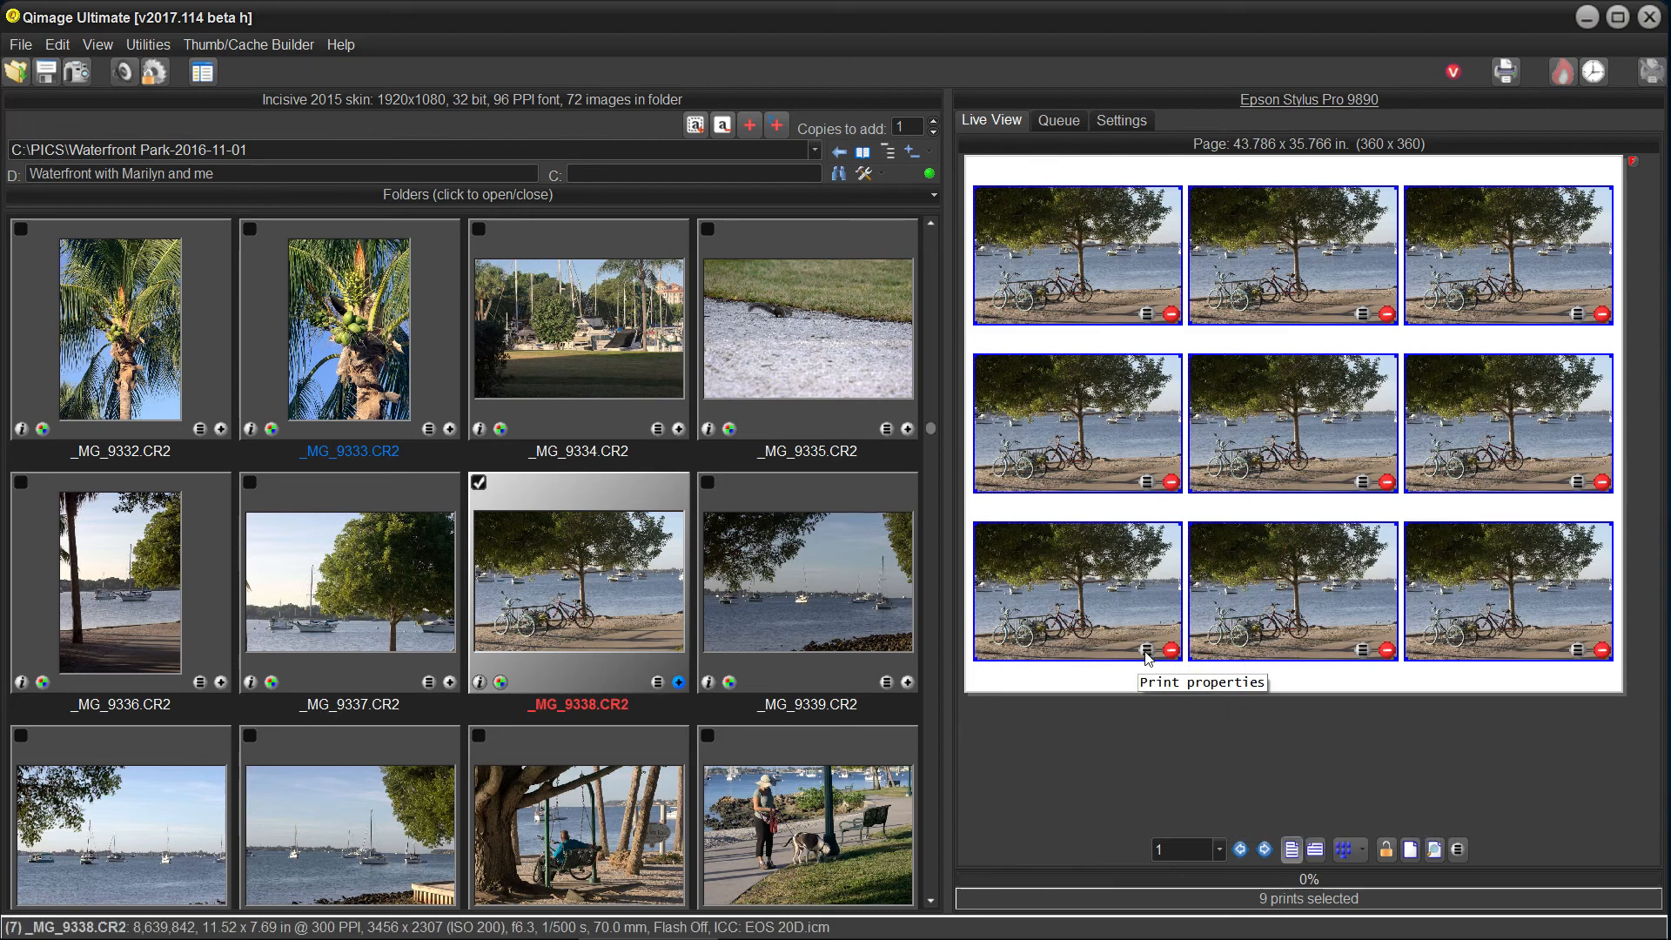
pyautogui.click(1147, 649)
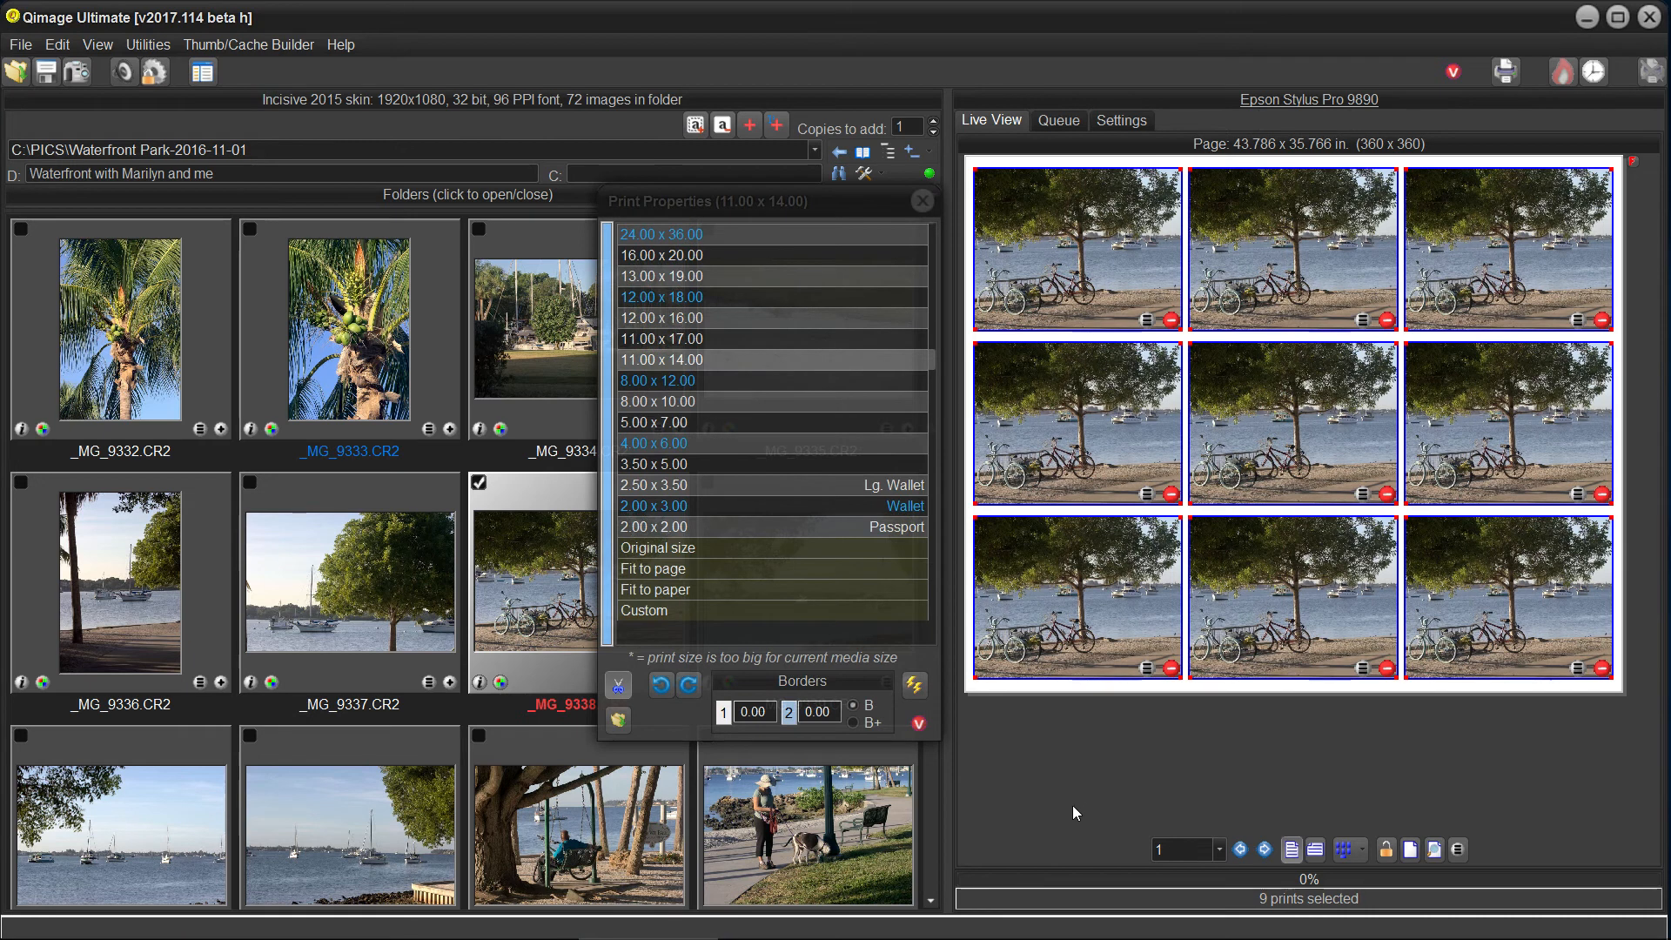
pyautogui.click(921, 201)
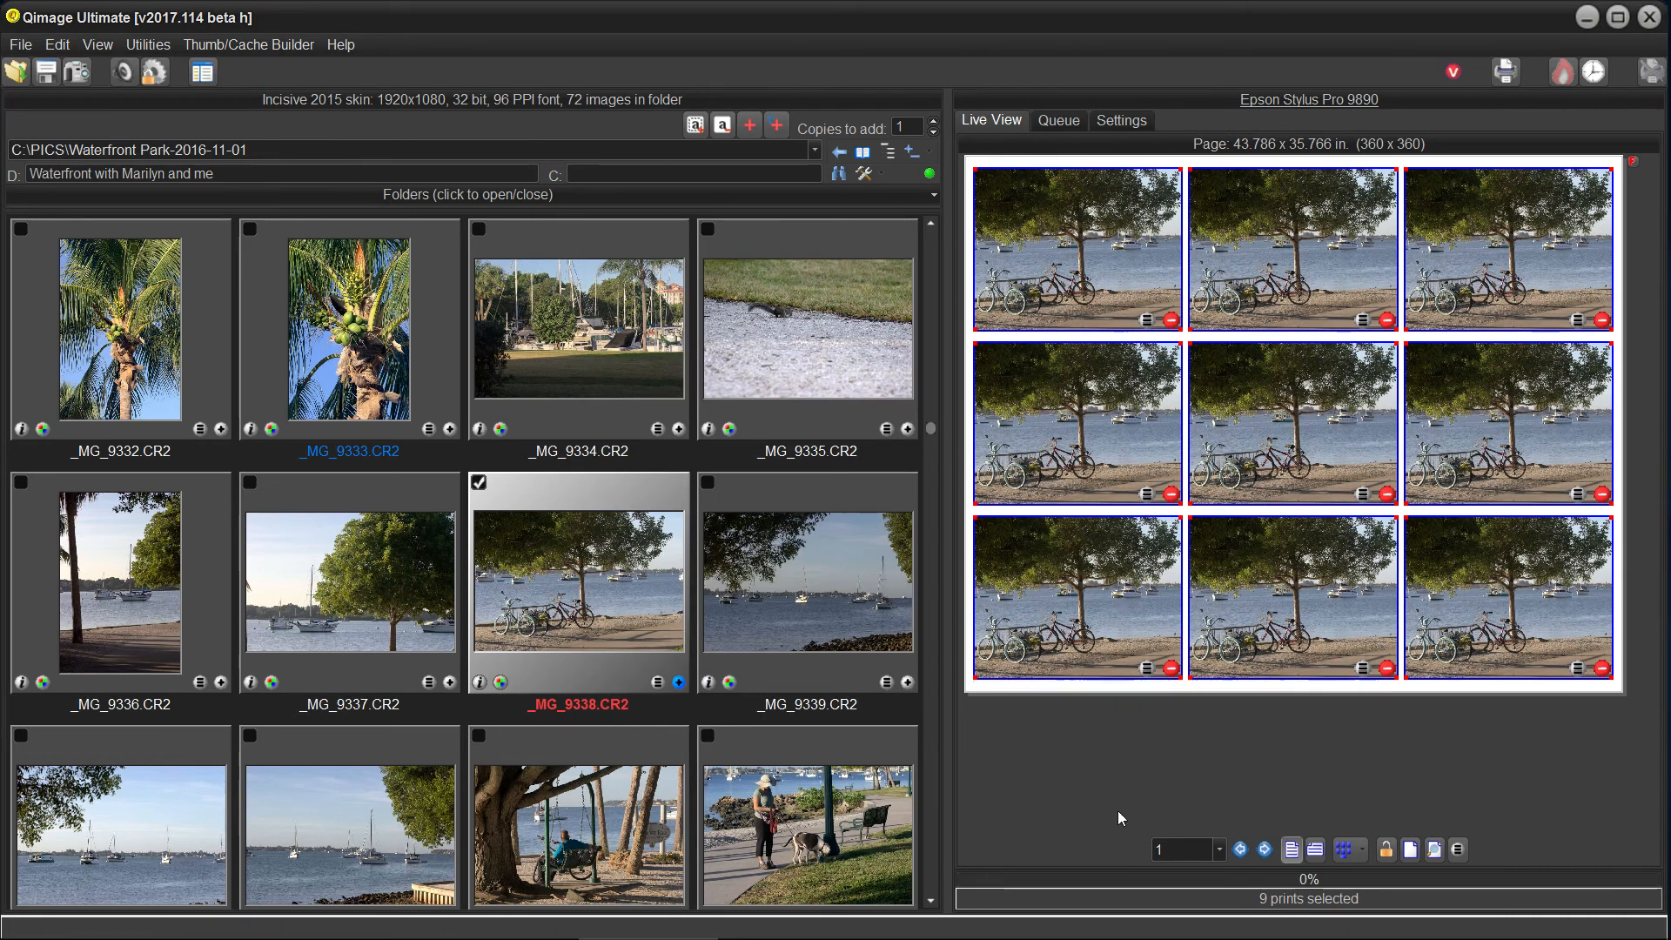
pyautogui.moveTo(1161, 829)
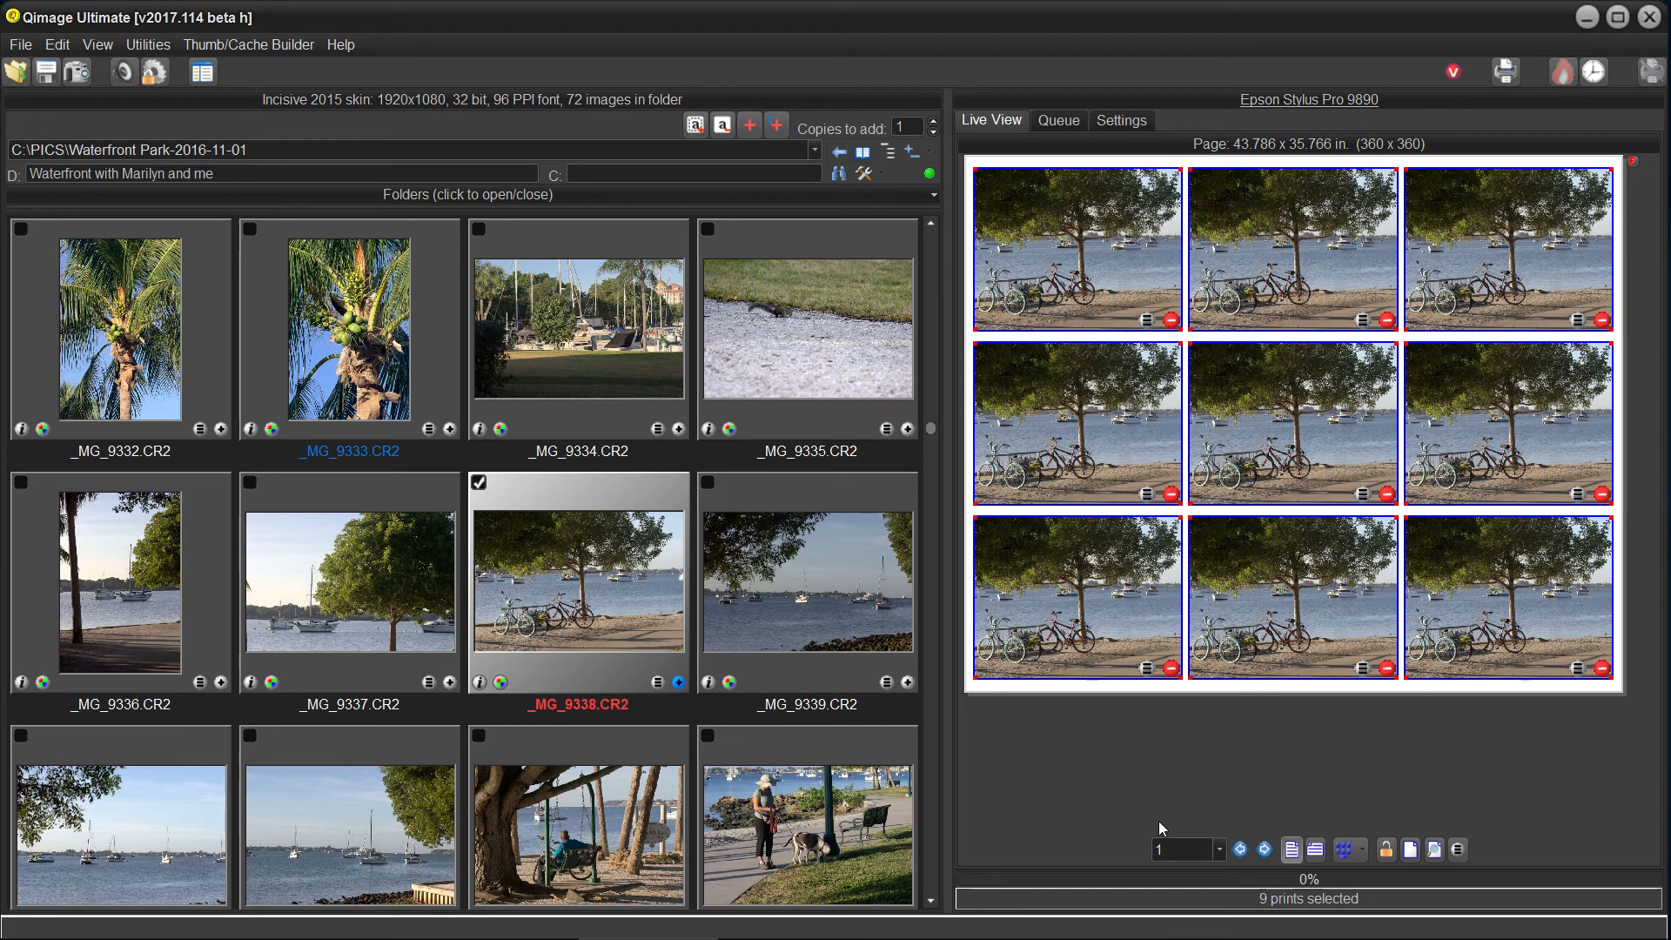
pyautogui.moveTo(1029, 841)
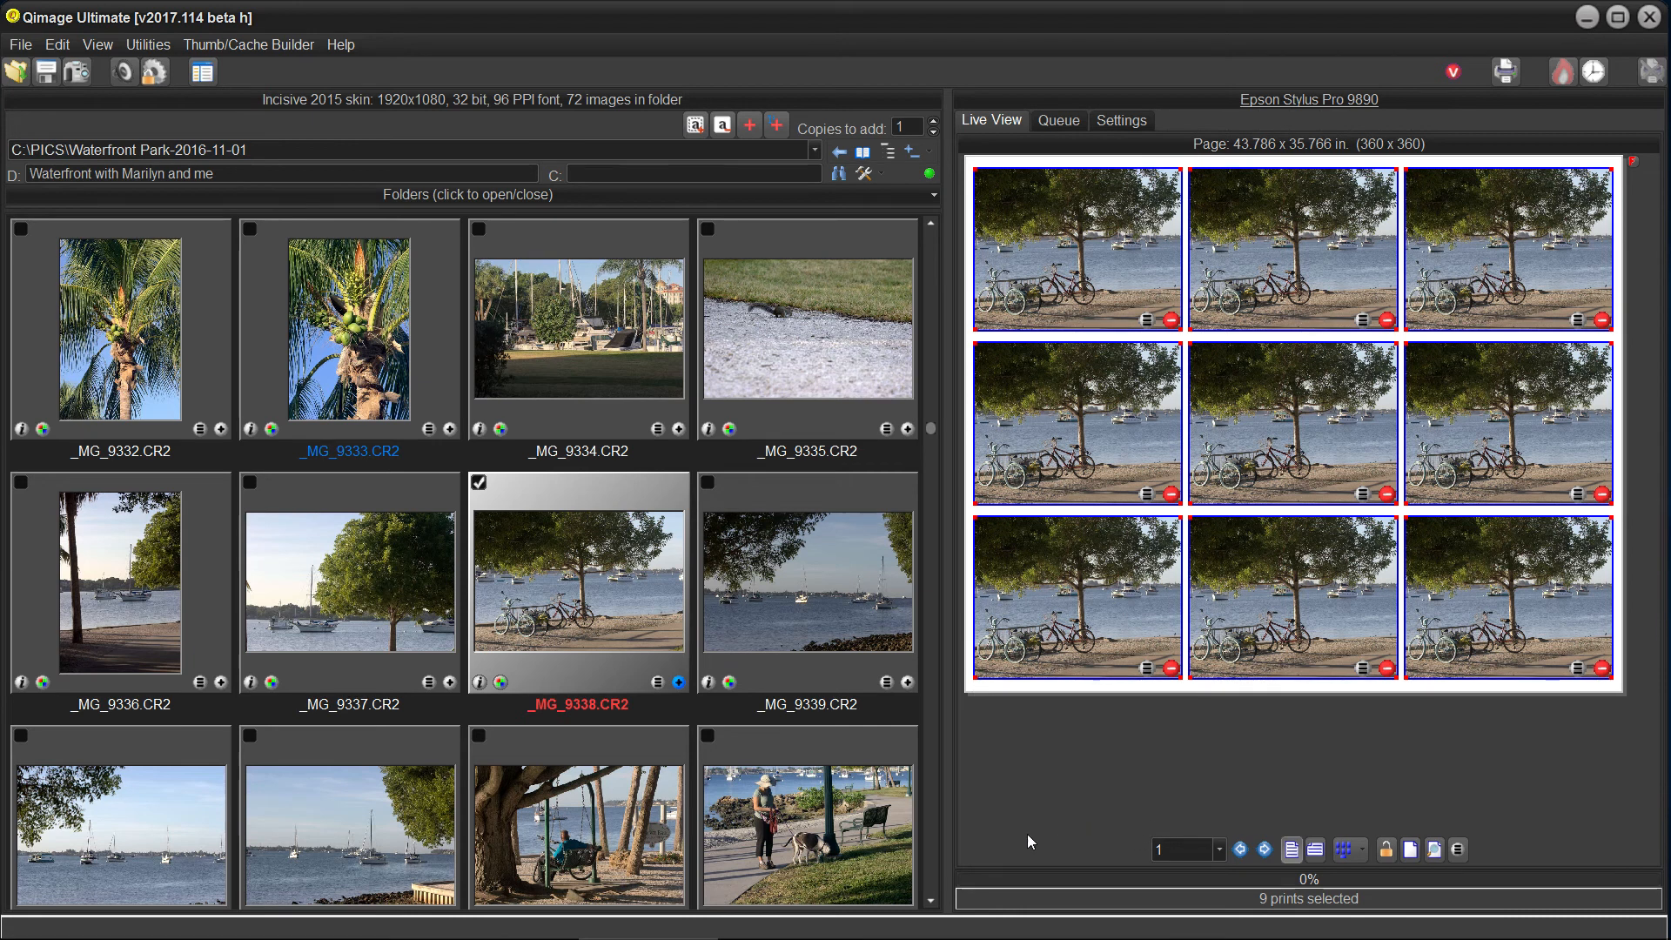
pyautogui.moveTo(806, 637)
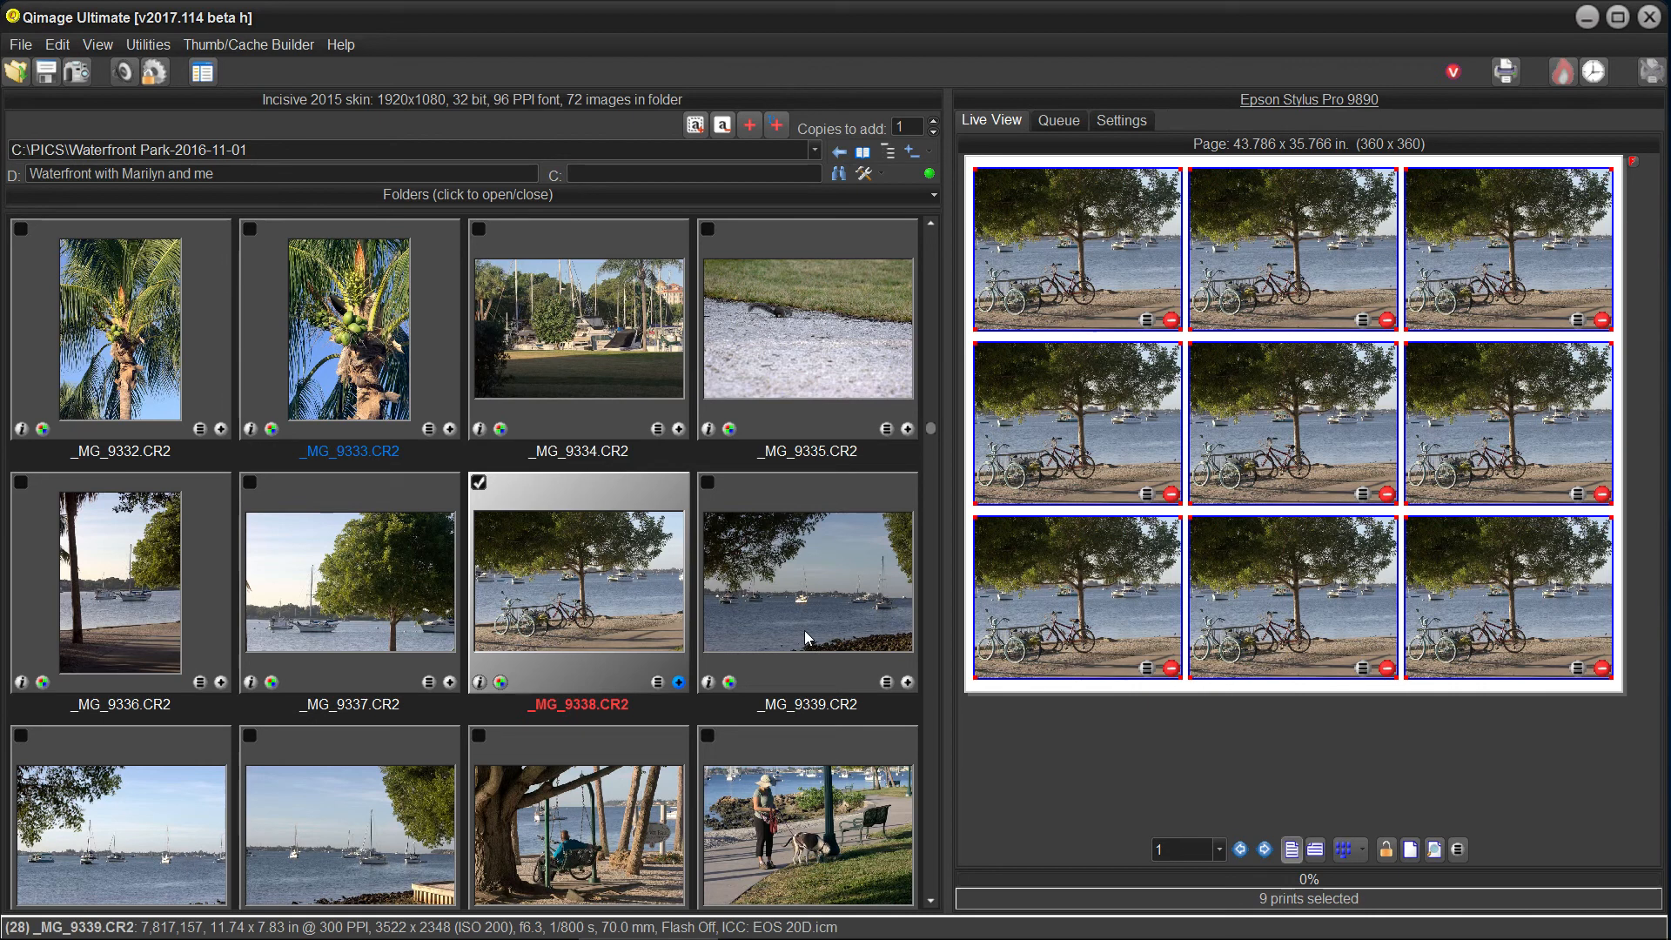
pyautogui.moveTo(733, 613)
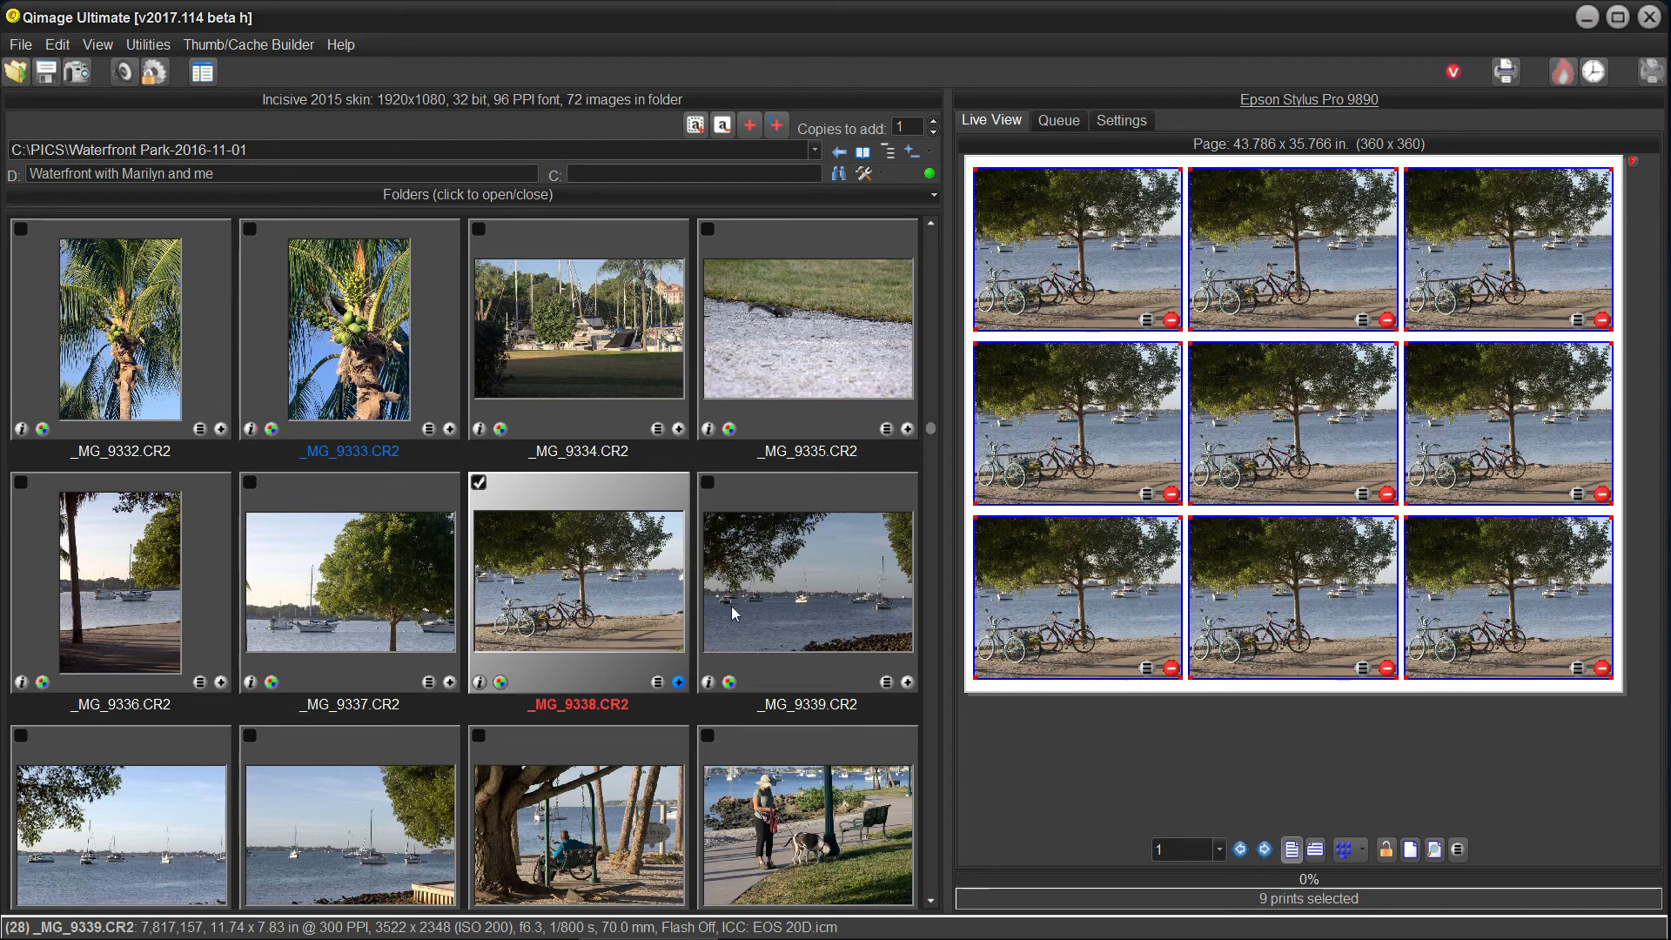
pyautogui.moveTo(723, 644)
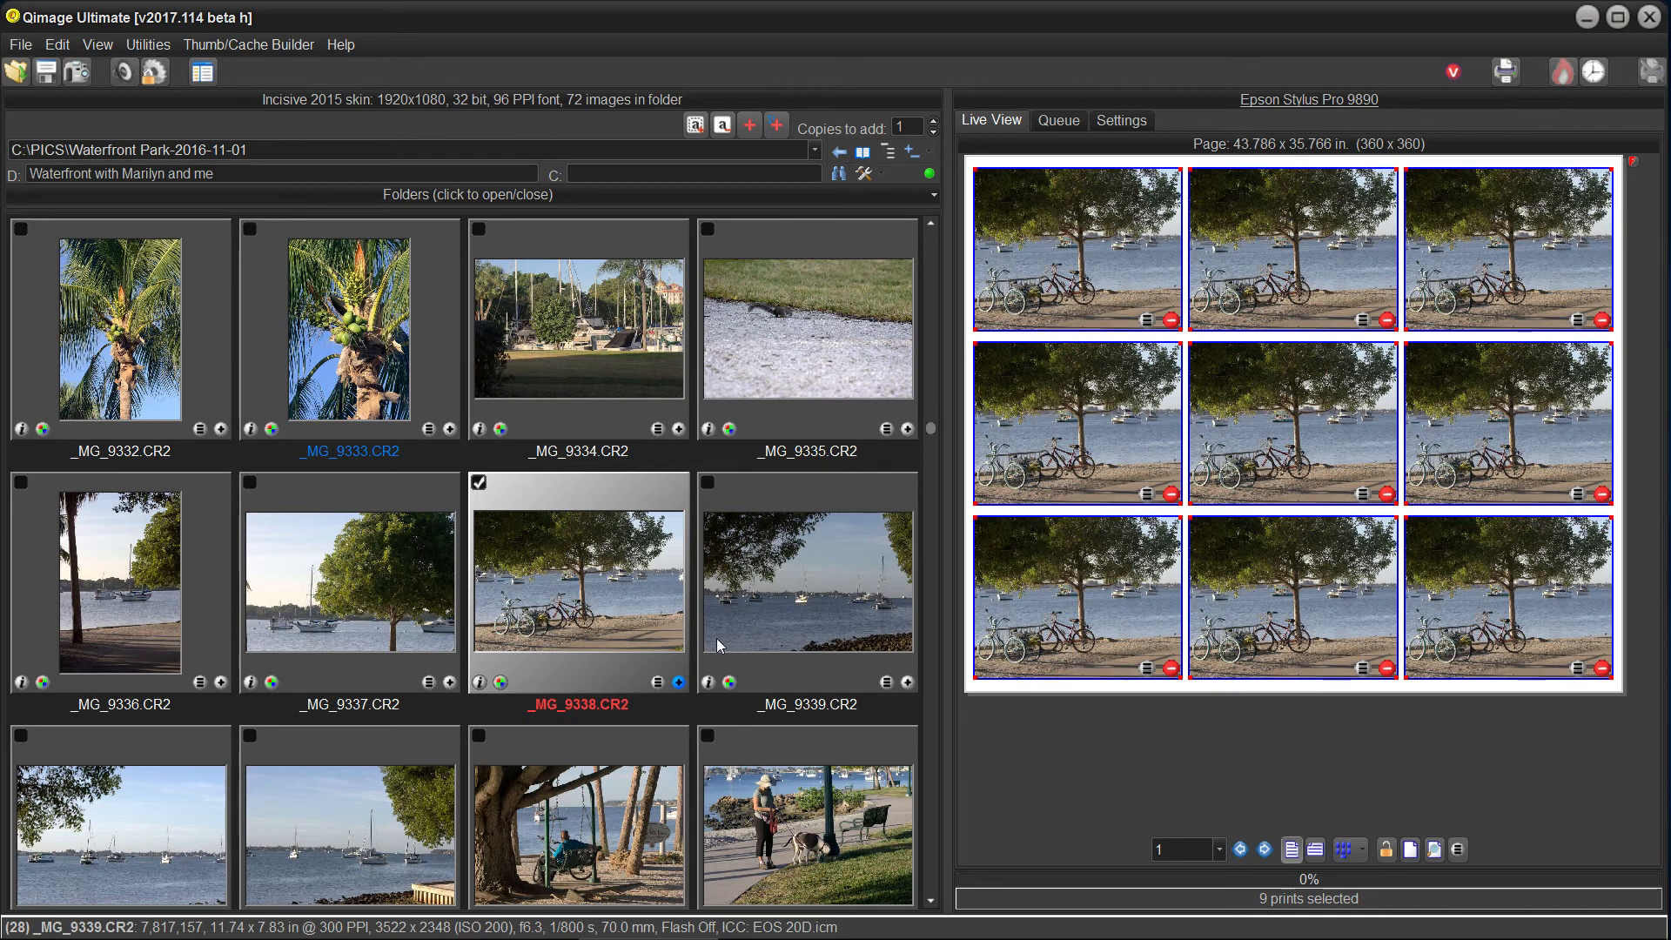
pyautogui.moveTo(858, 571)
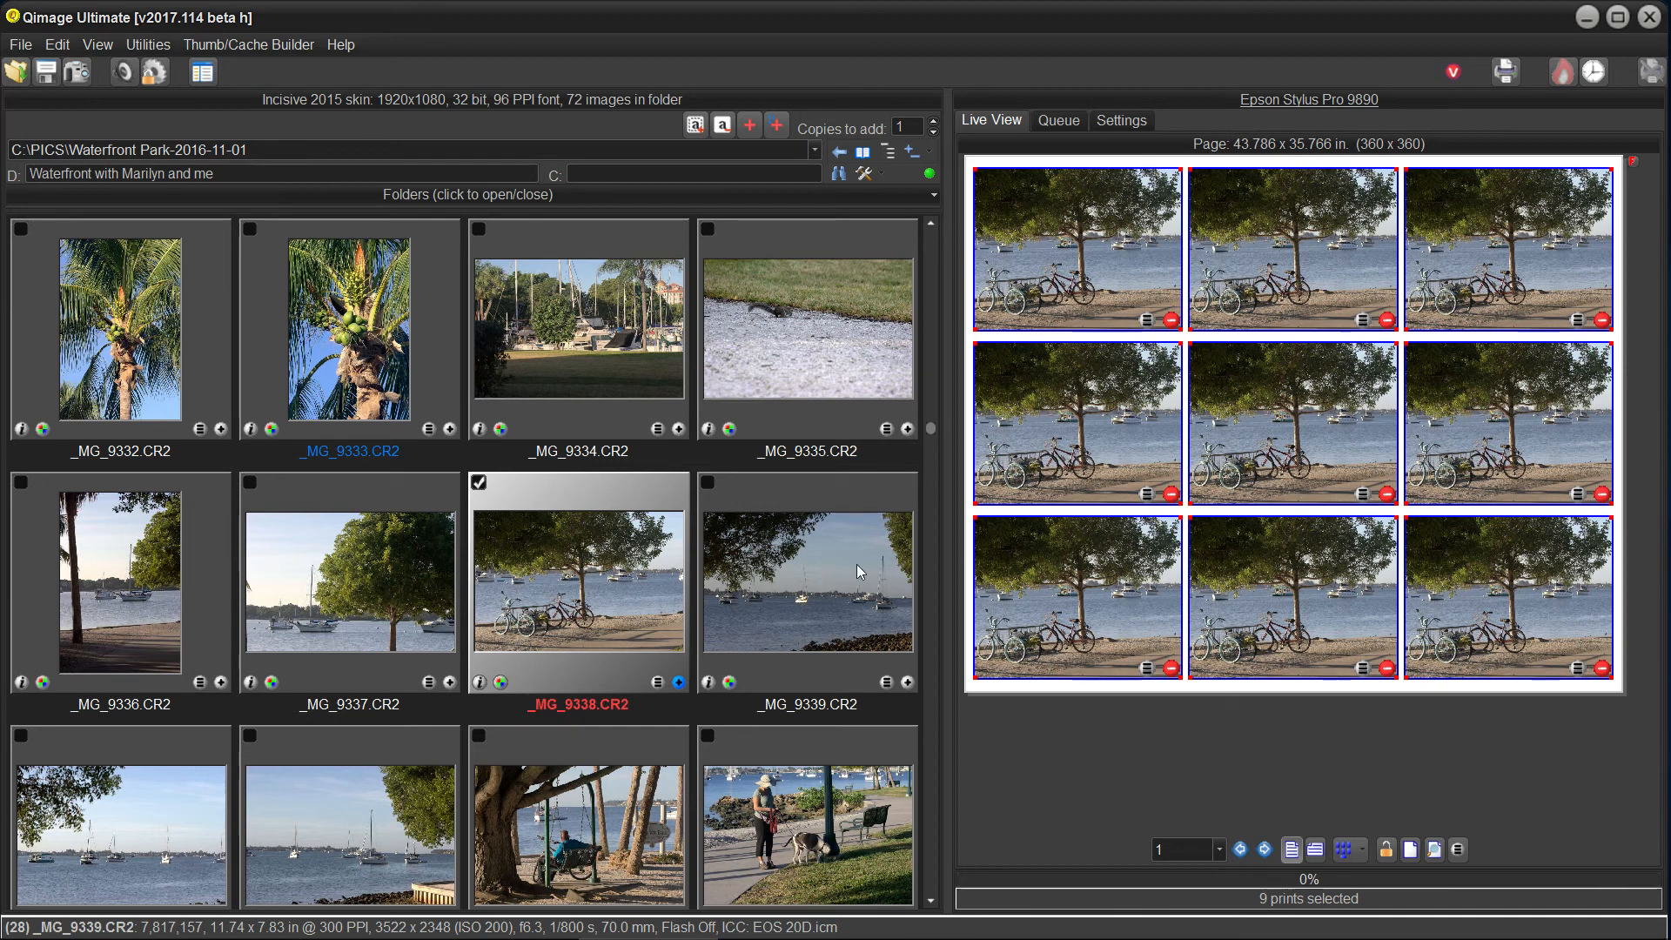
pyautogui.moveTo(844, 592)
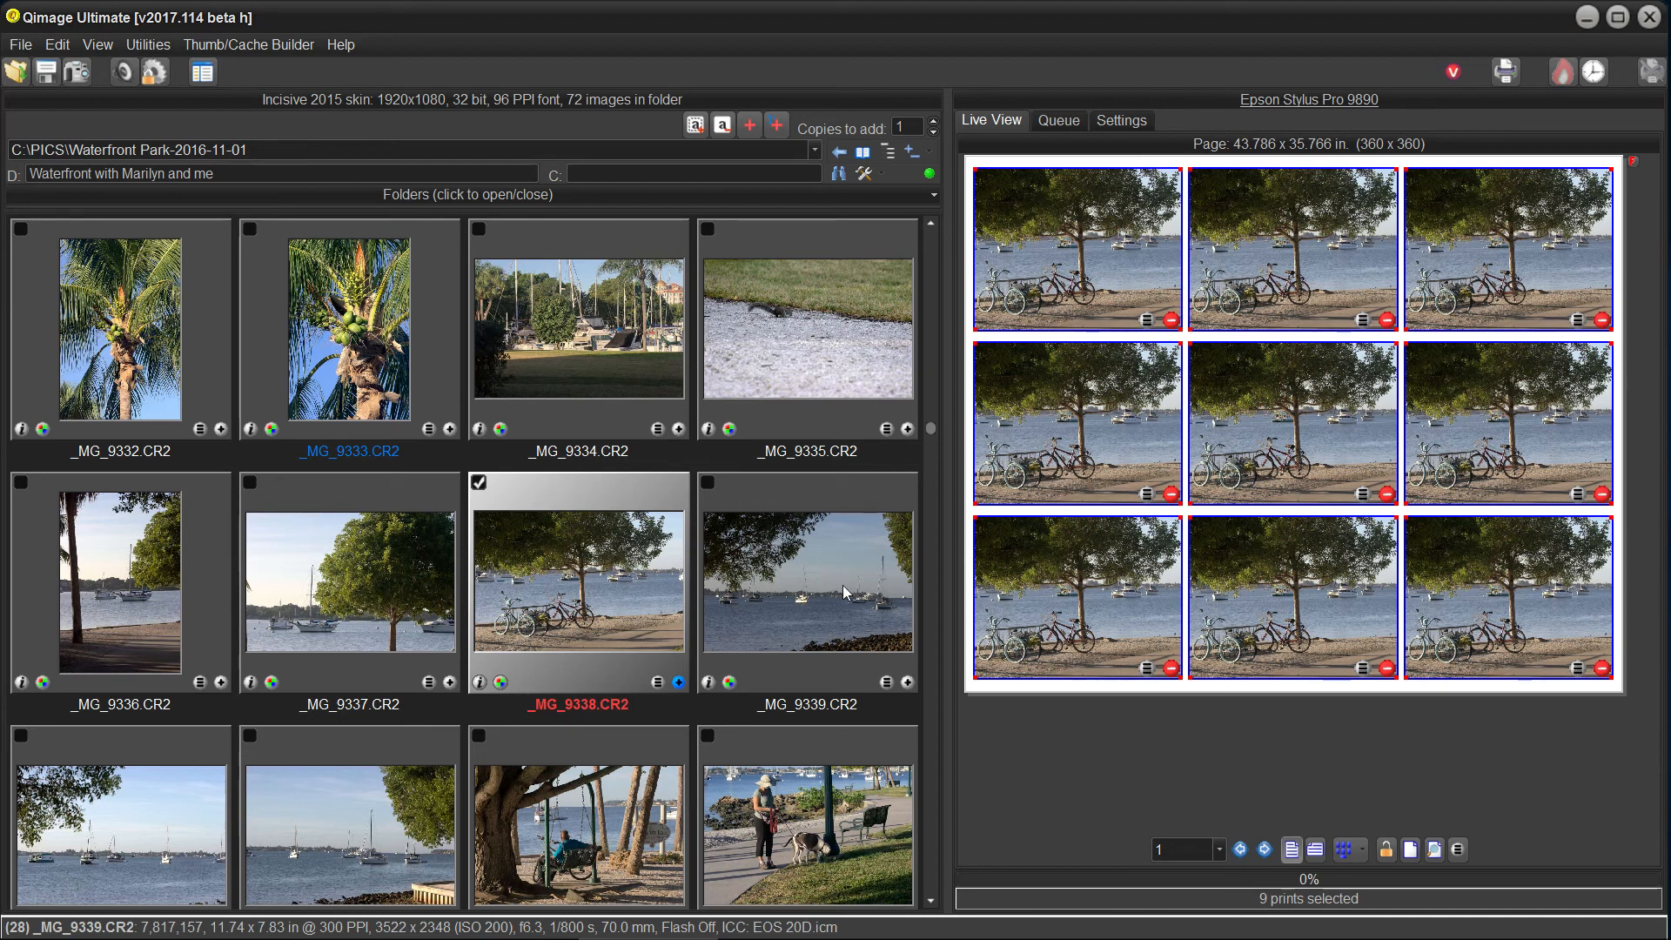
pyautogui.moveTo(771, 590)
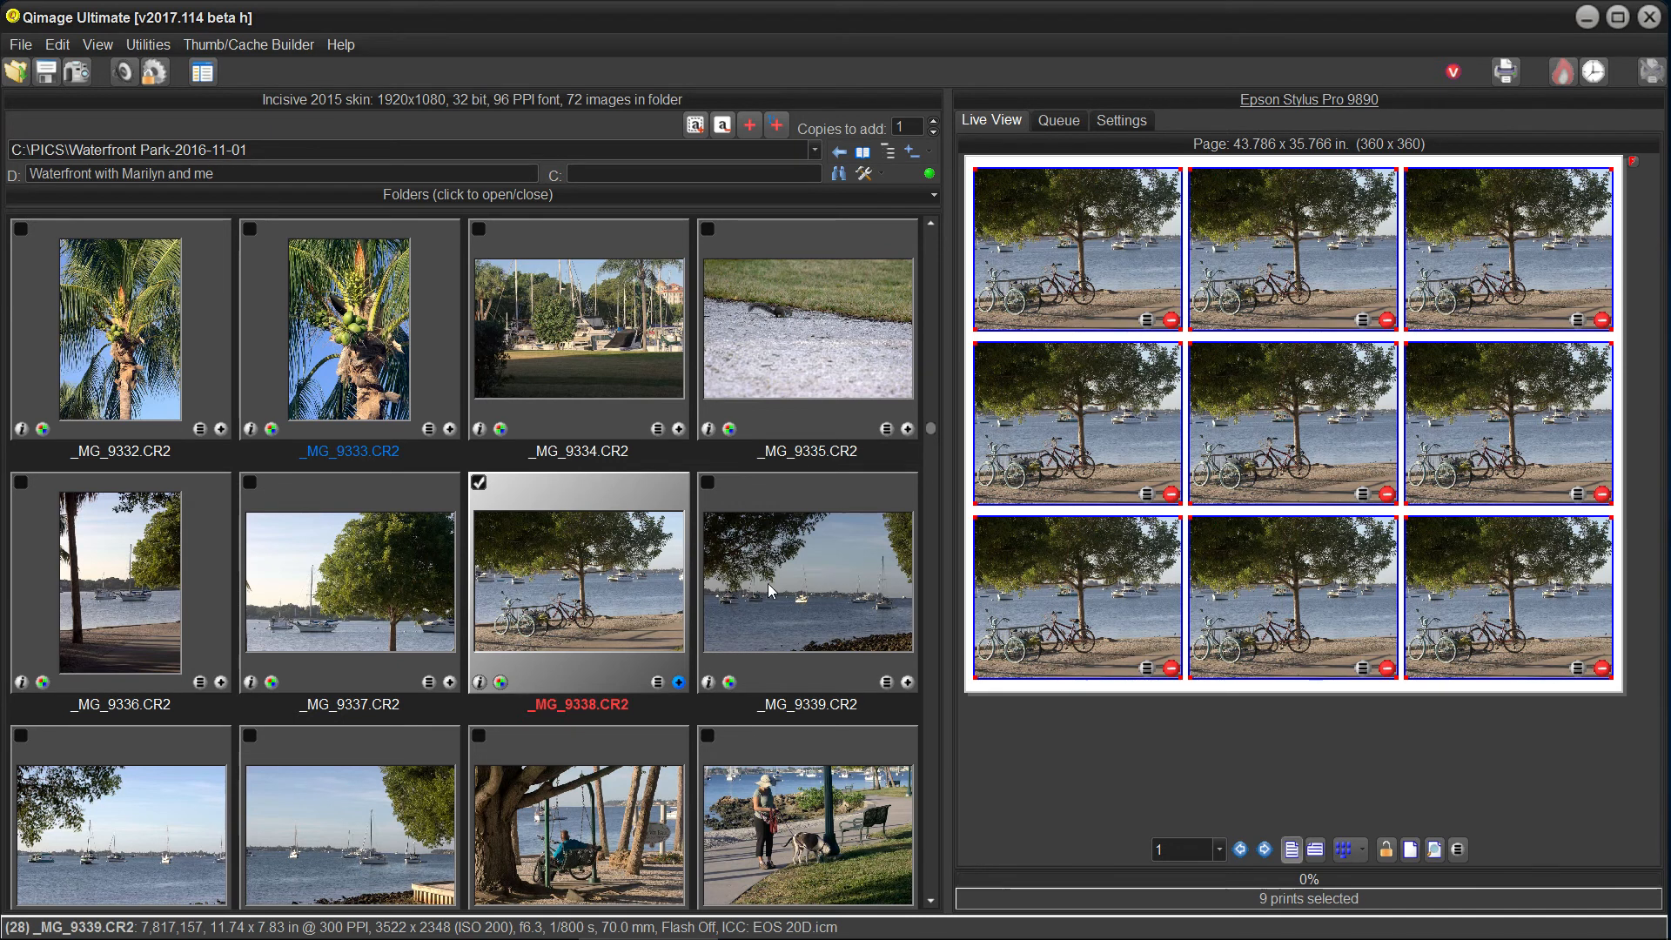
pyautogui.moveTo(1070, 637)
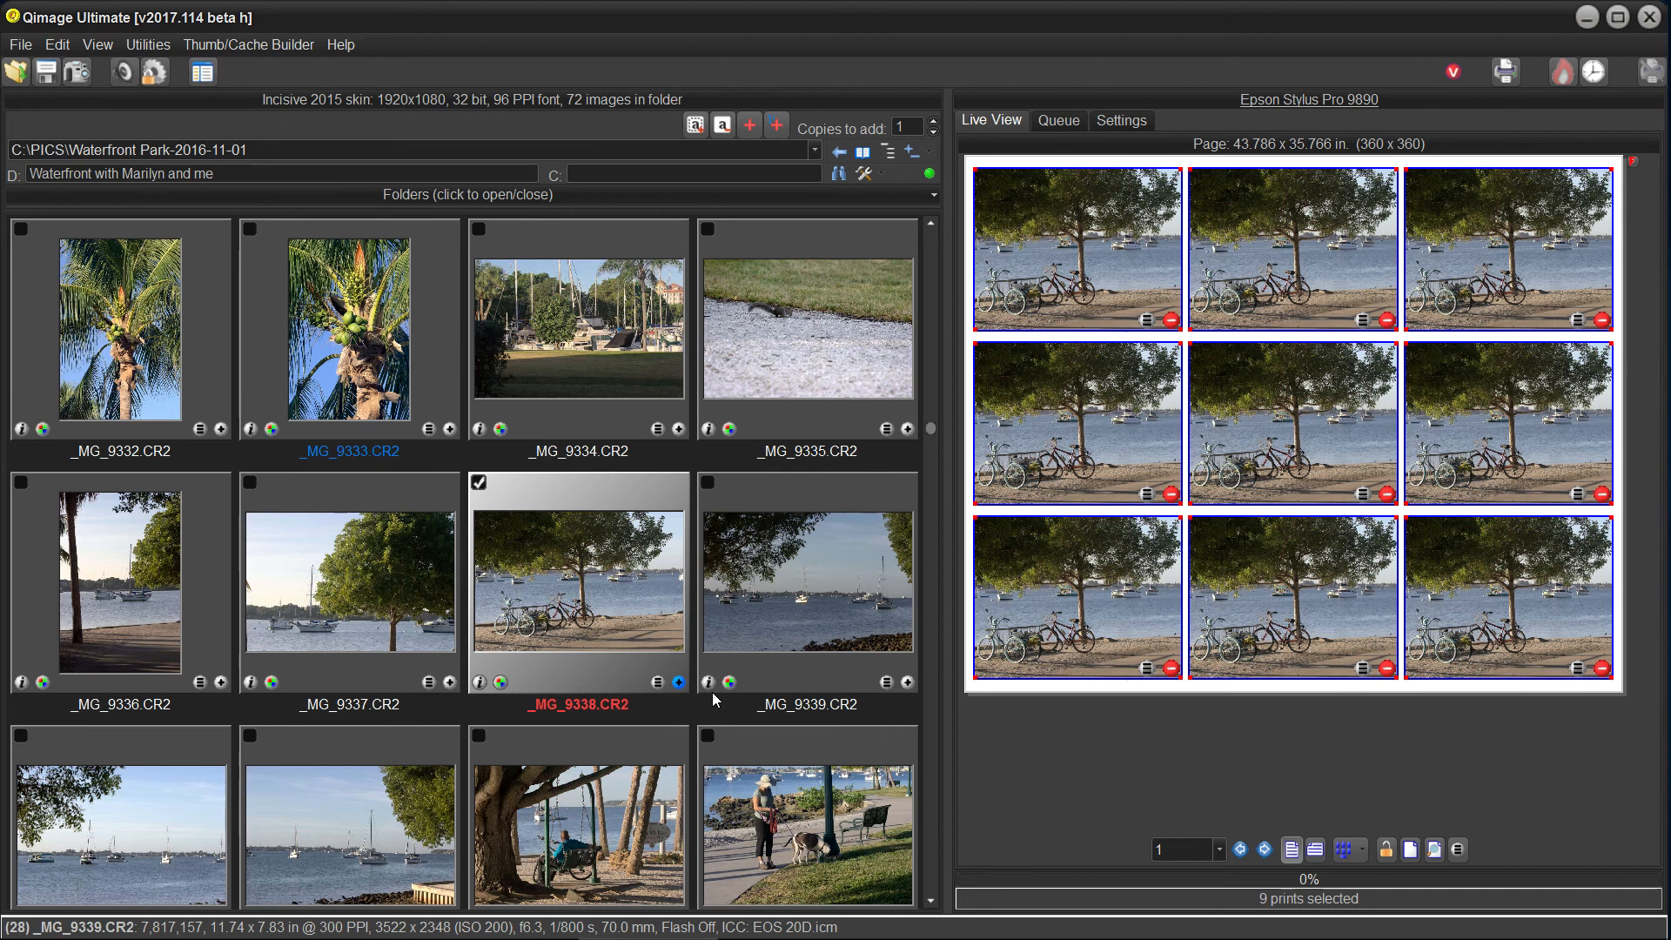
pyautogui.moveTo(677, 683)
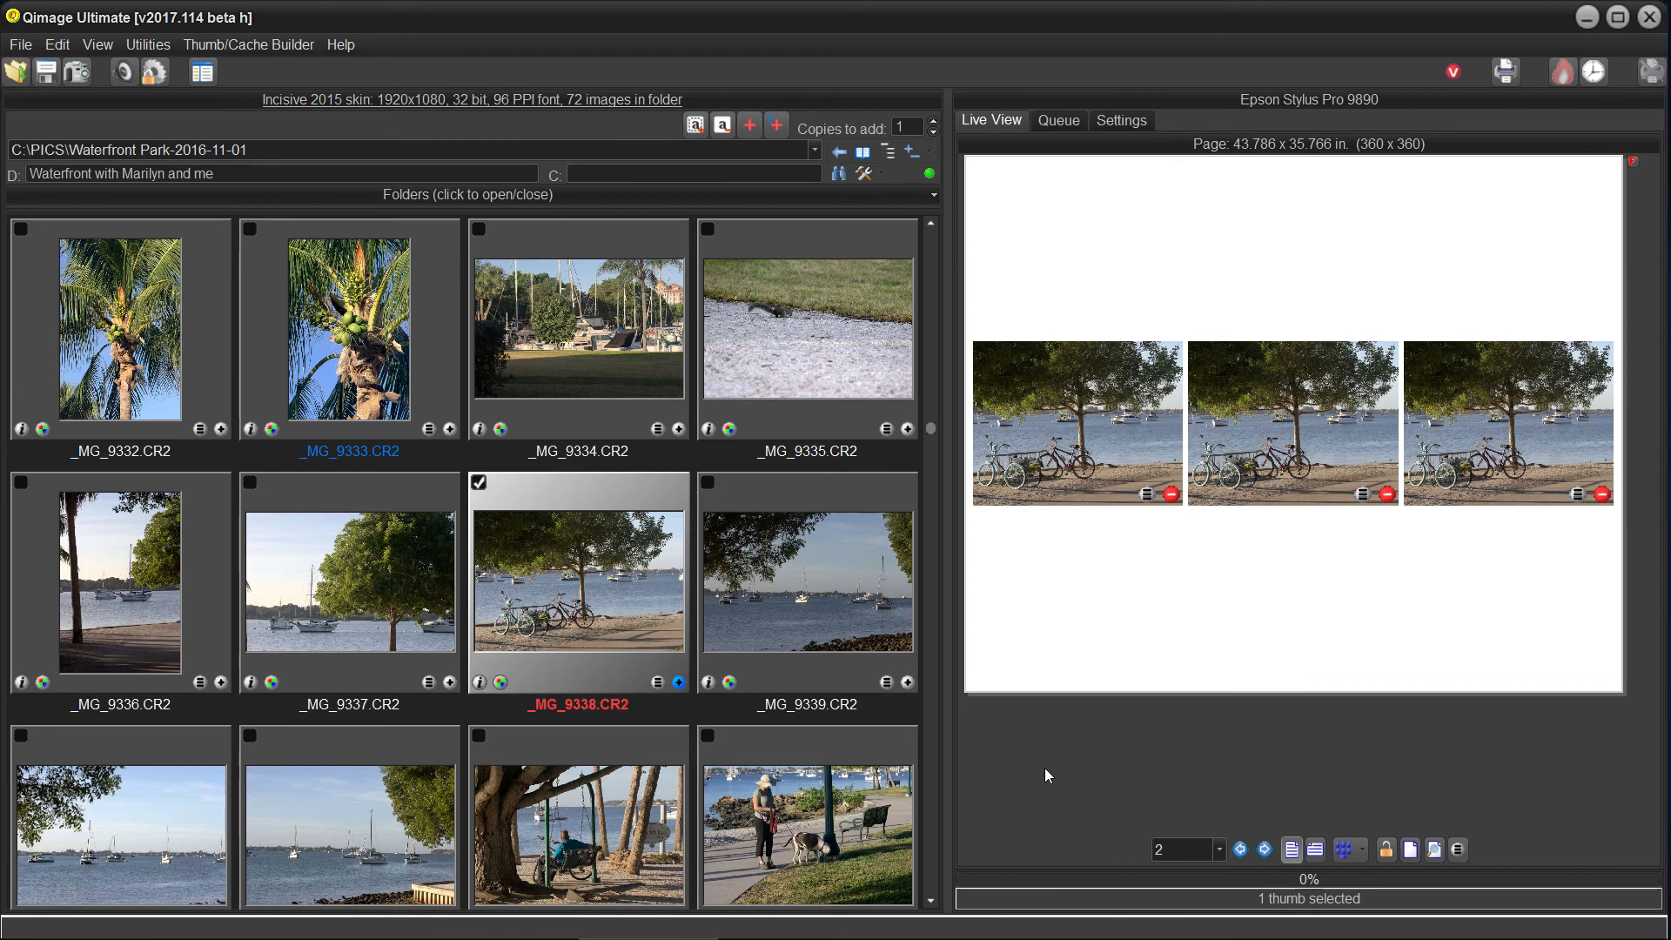
pyautogui.moveTo(1274, 411)
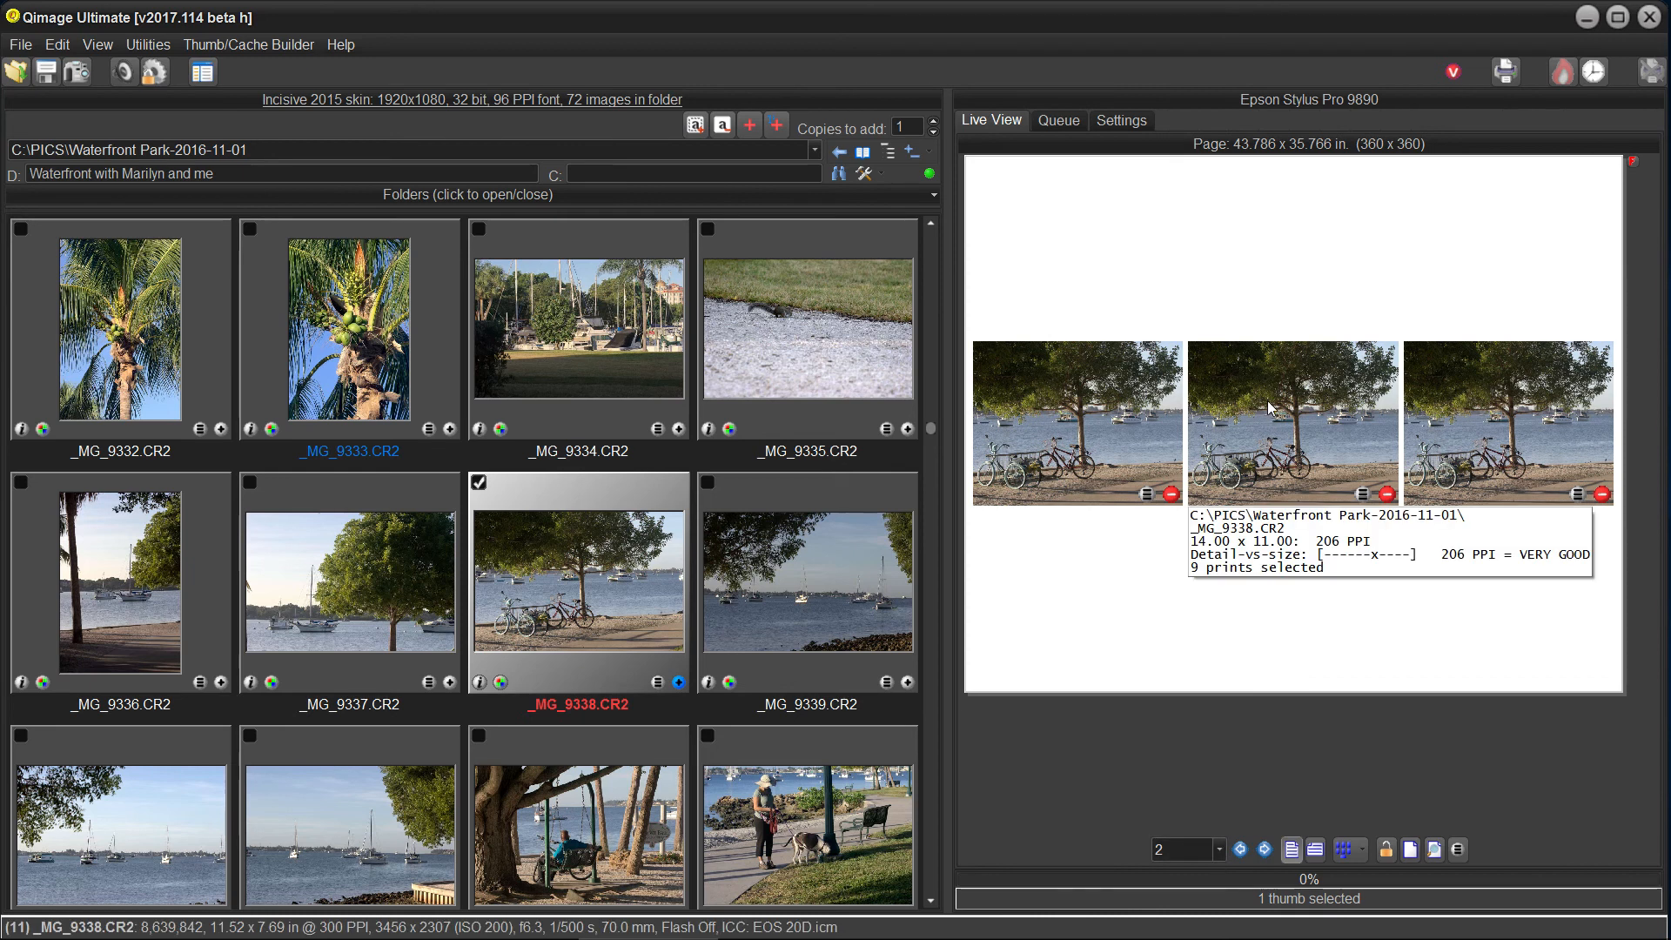
# Step: Set the roll paper length to fit all twelve prints on one page and confirm
pyautogui.rightClick(1294, 422)
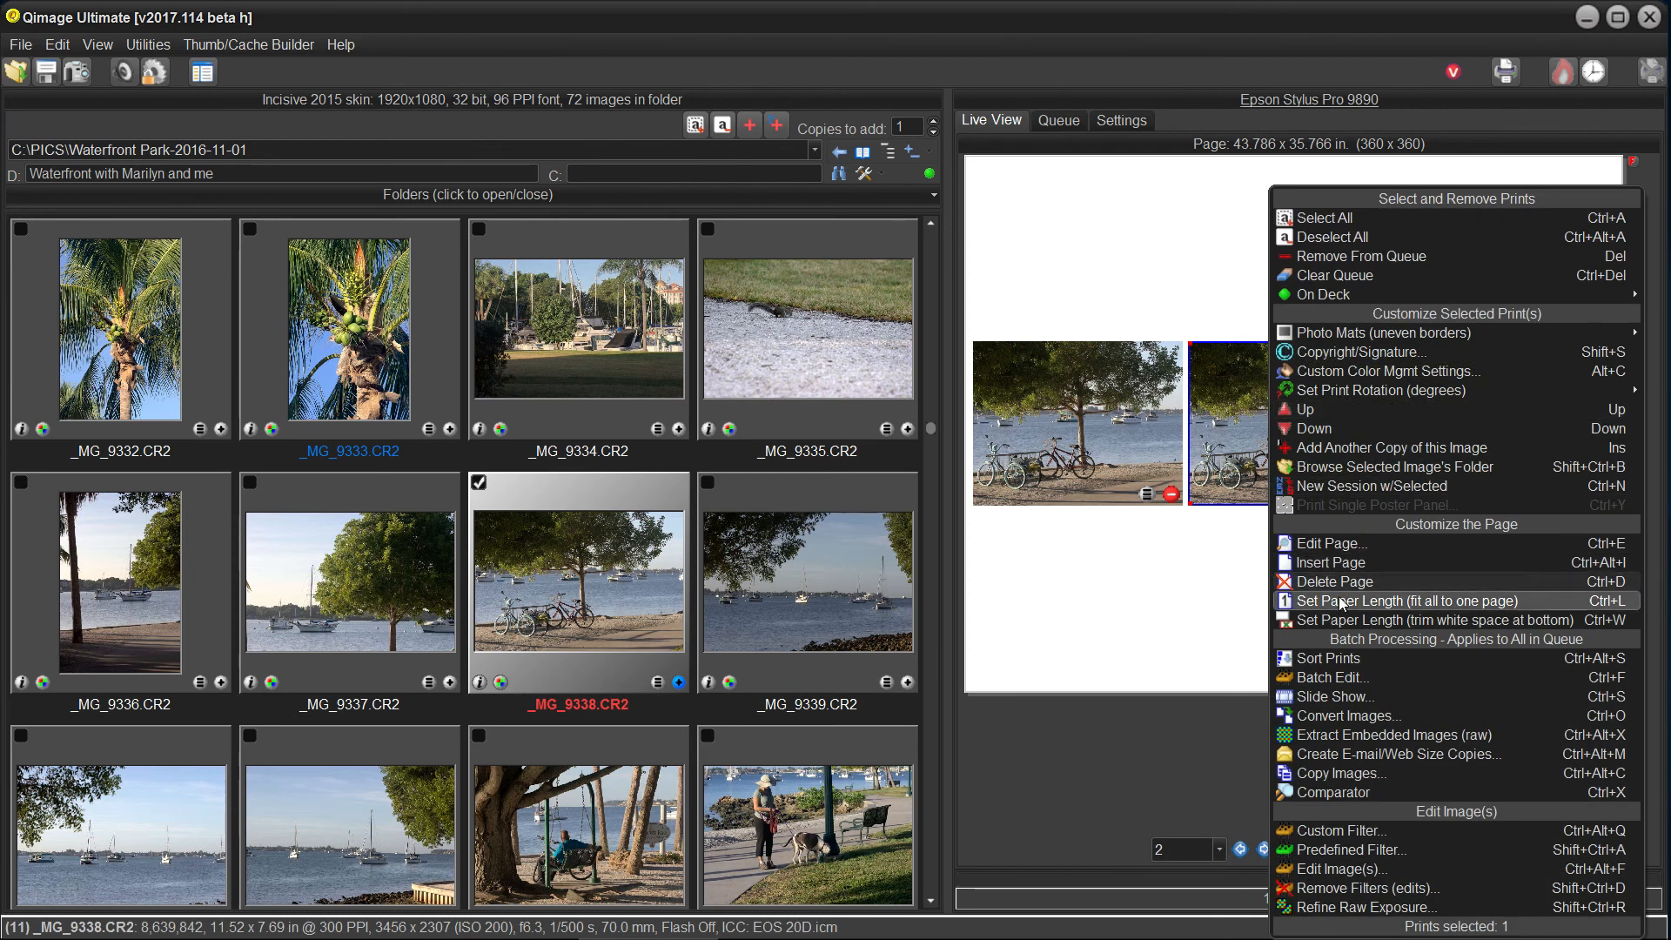
pyautogui.click(1407, 601)
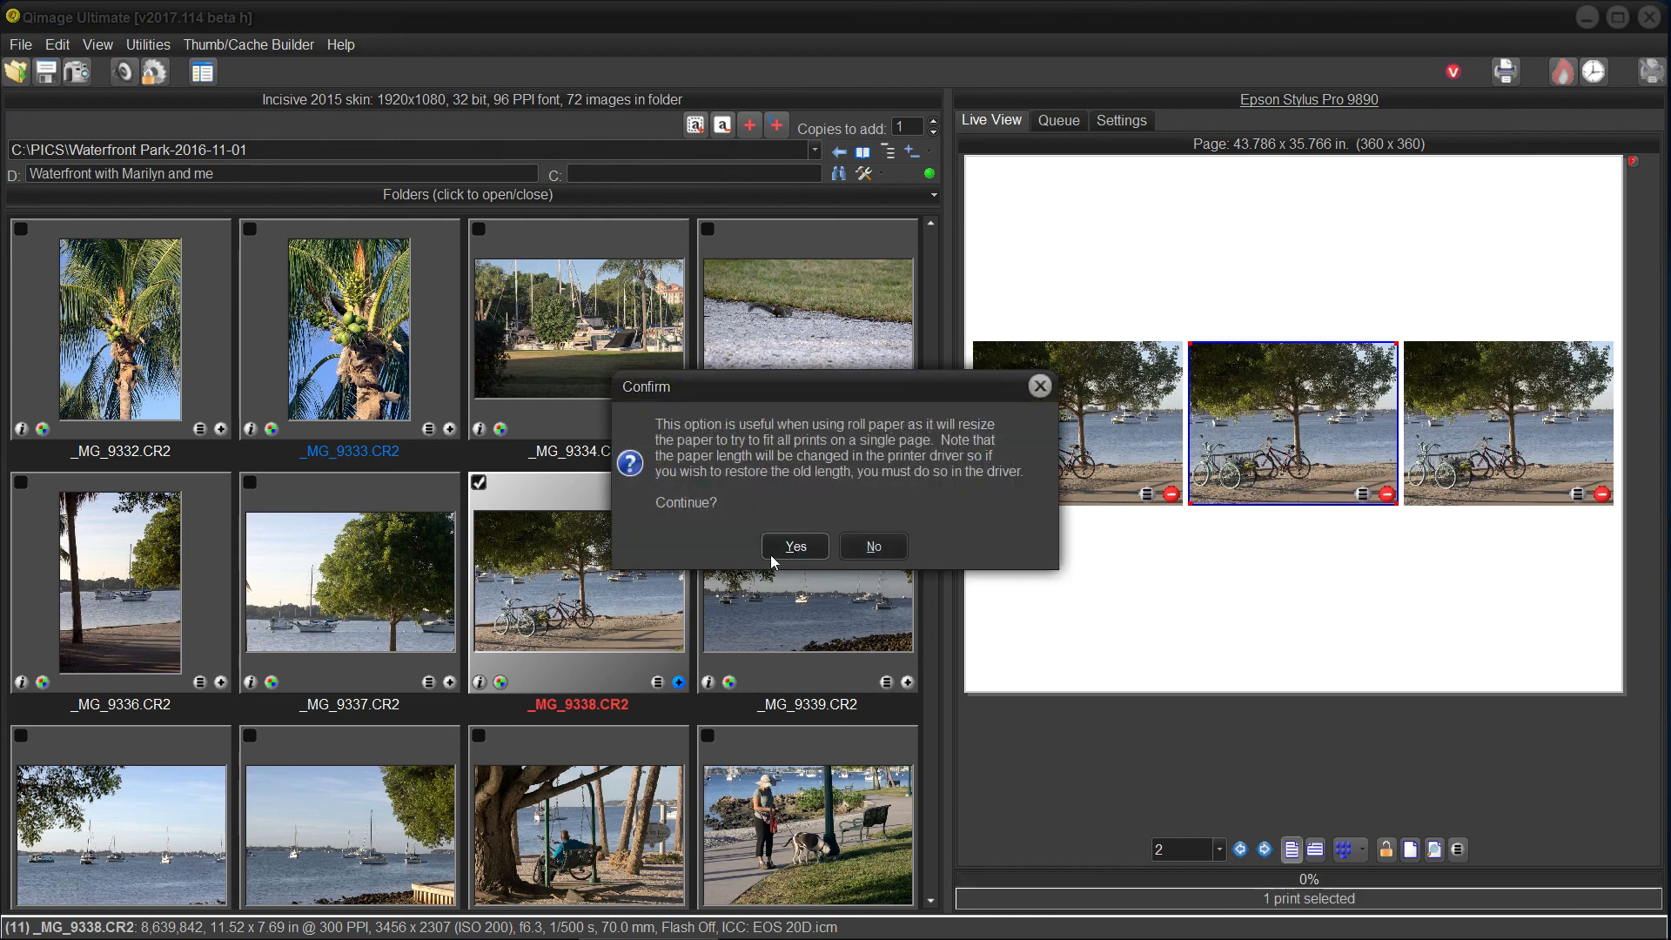
pyautogui.click(794, 545)
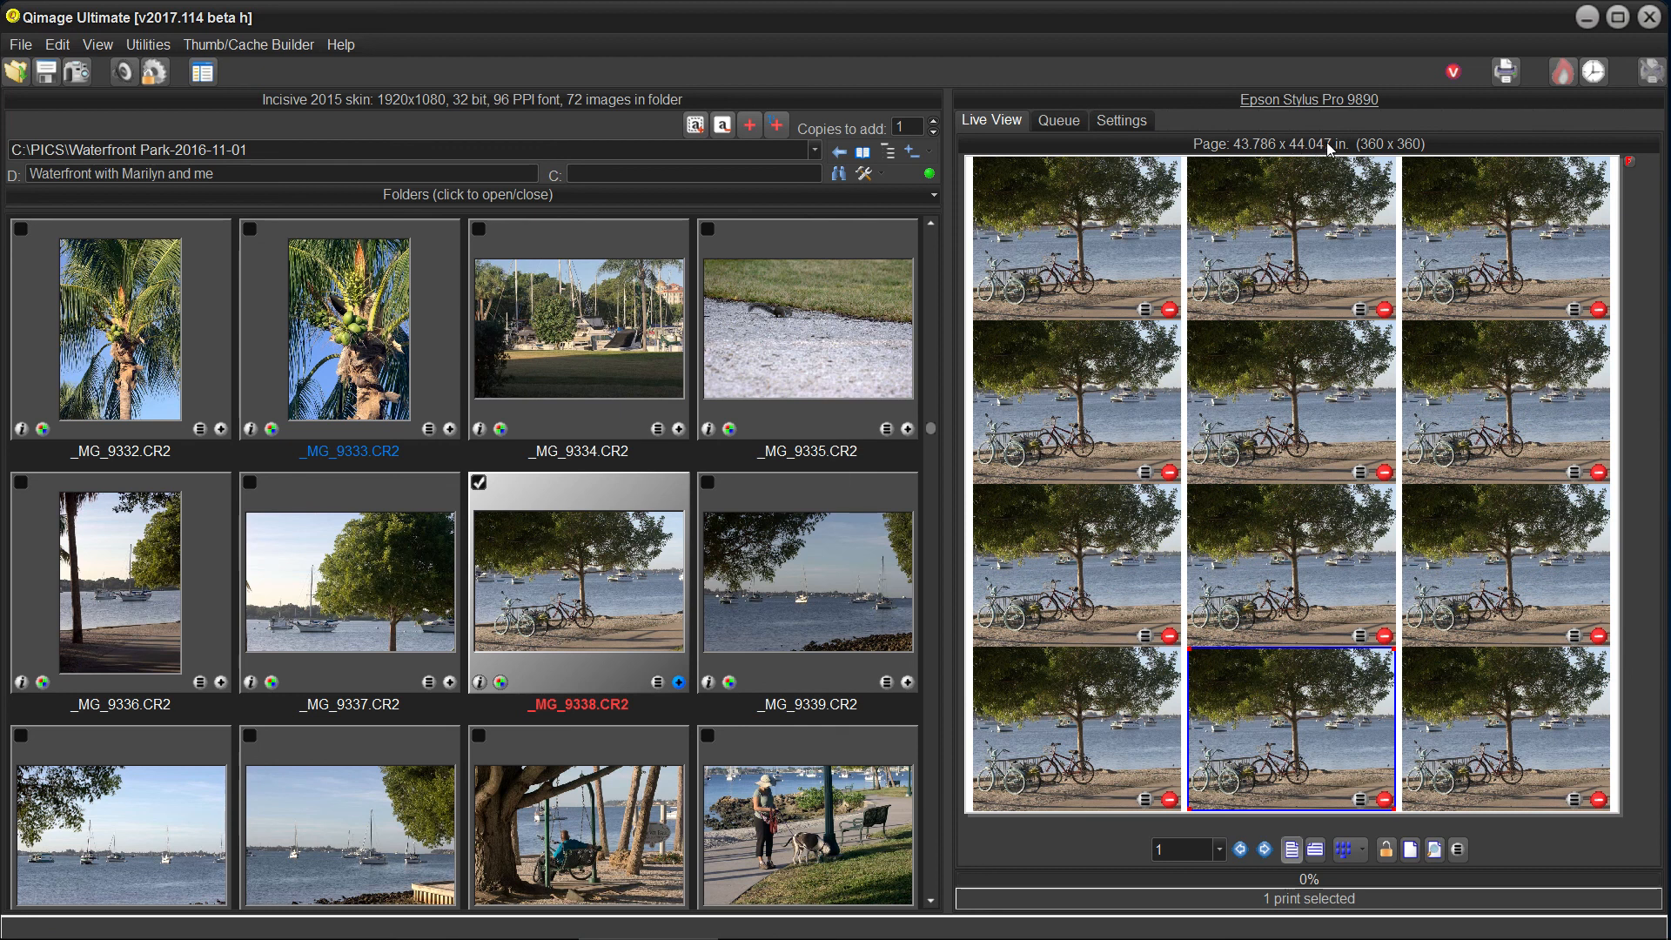
pyautogui.moveTo(1365, 181)
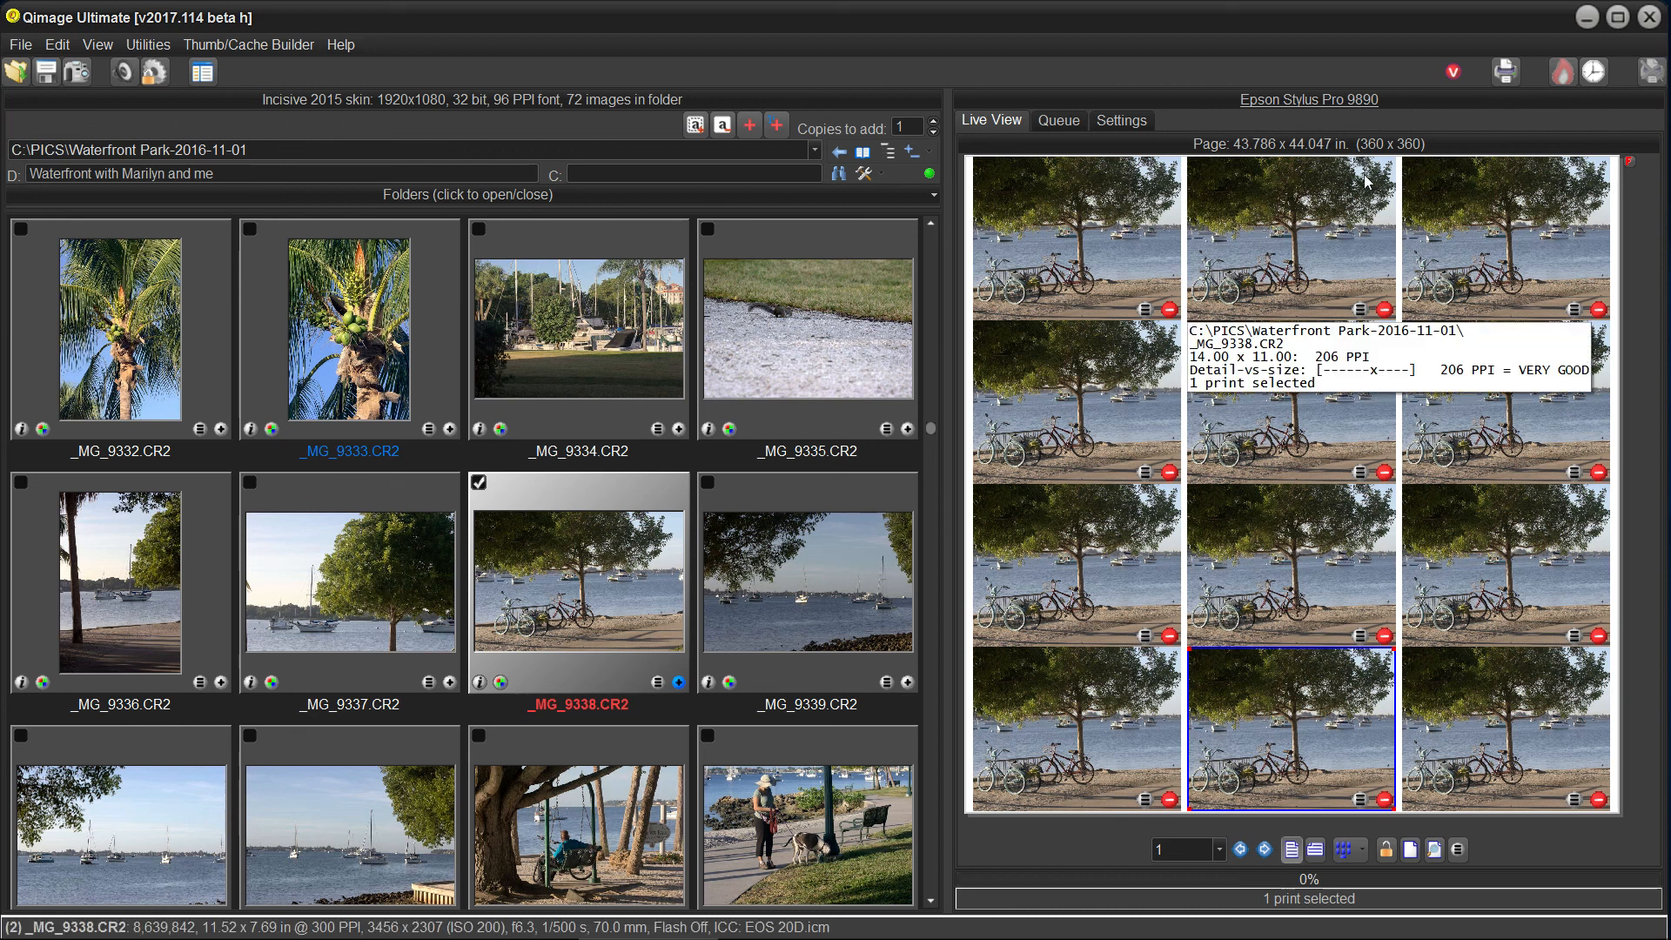
pyautogui.moveTo(1321, 217)
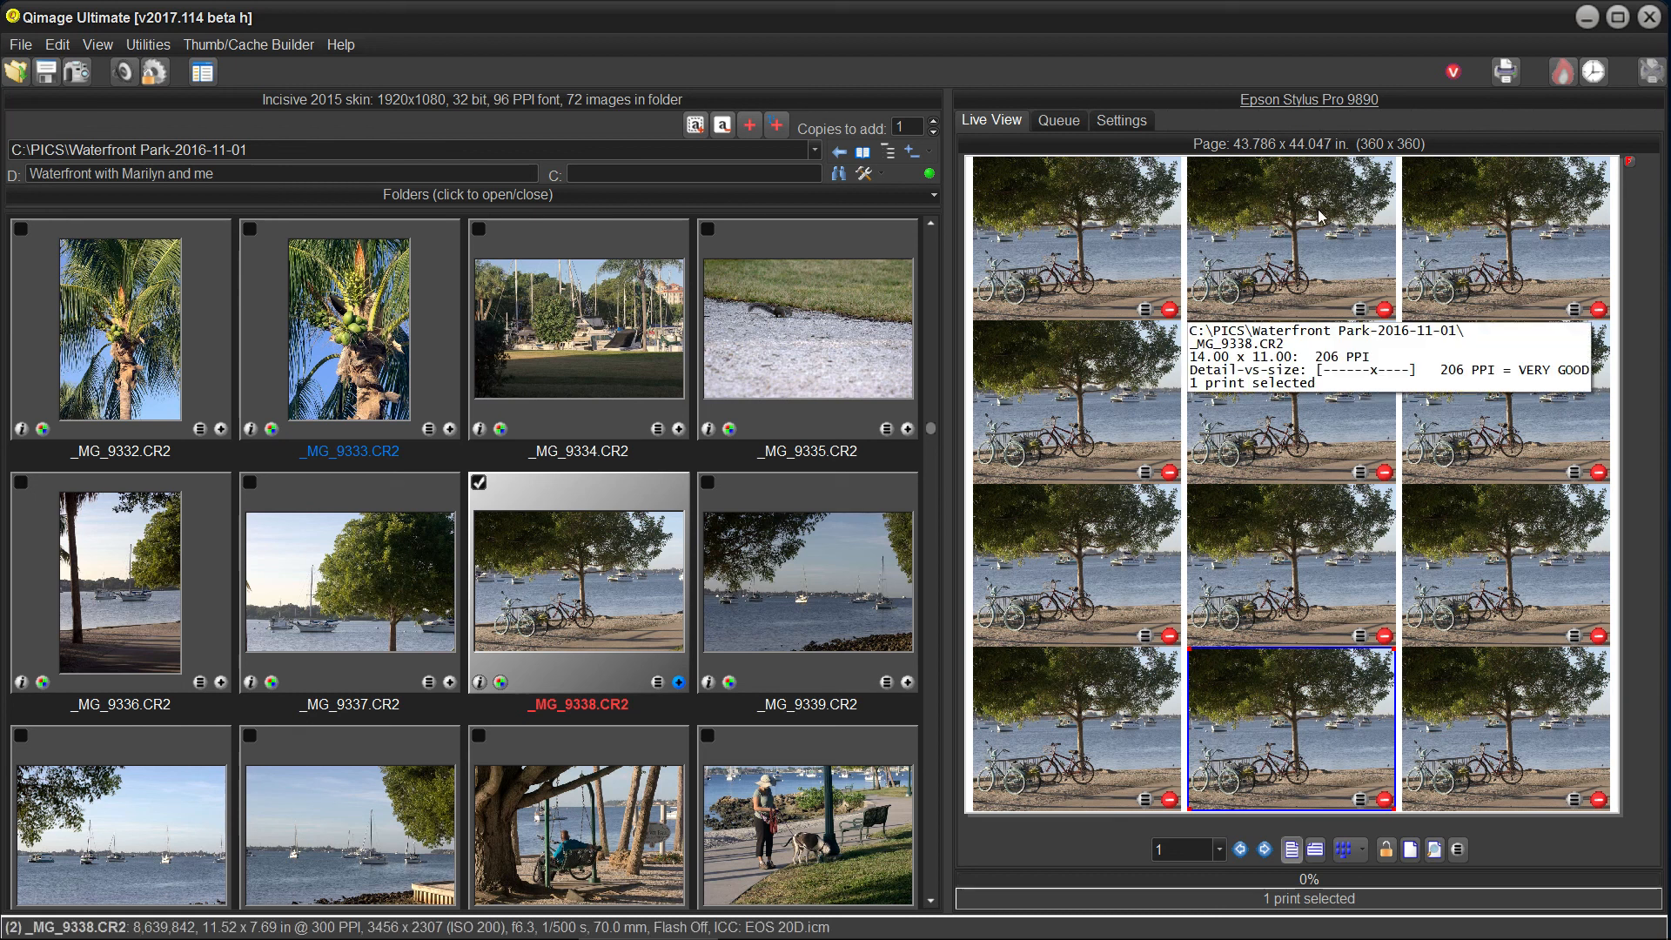